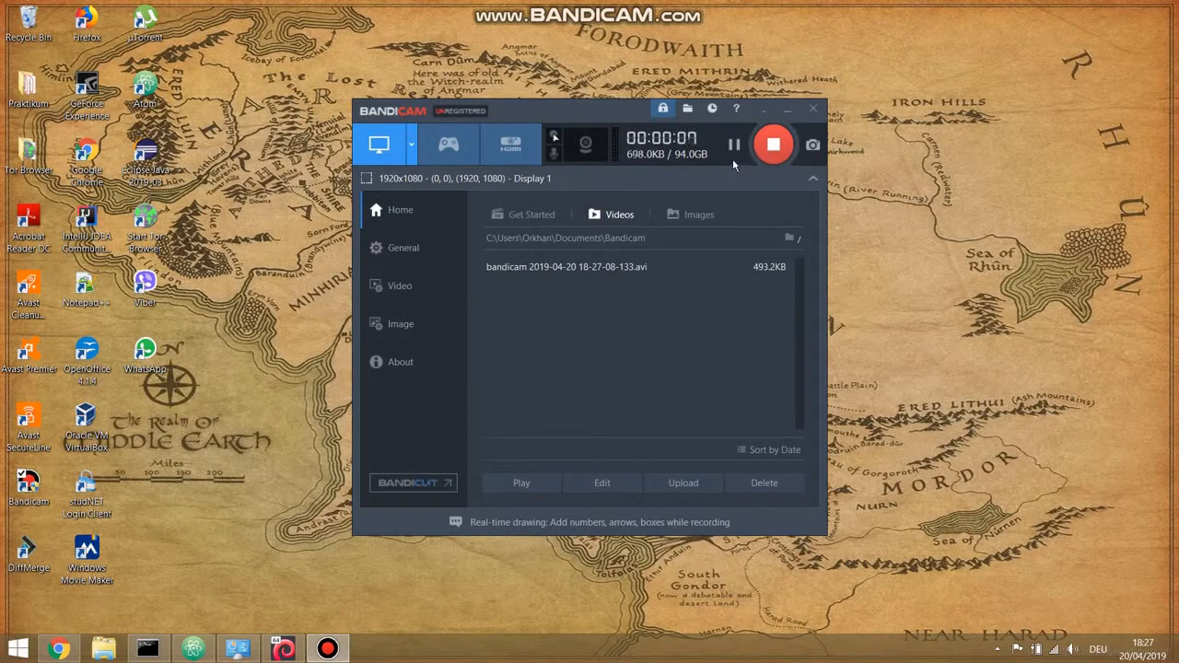
mouse_move(788, 110)
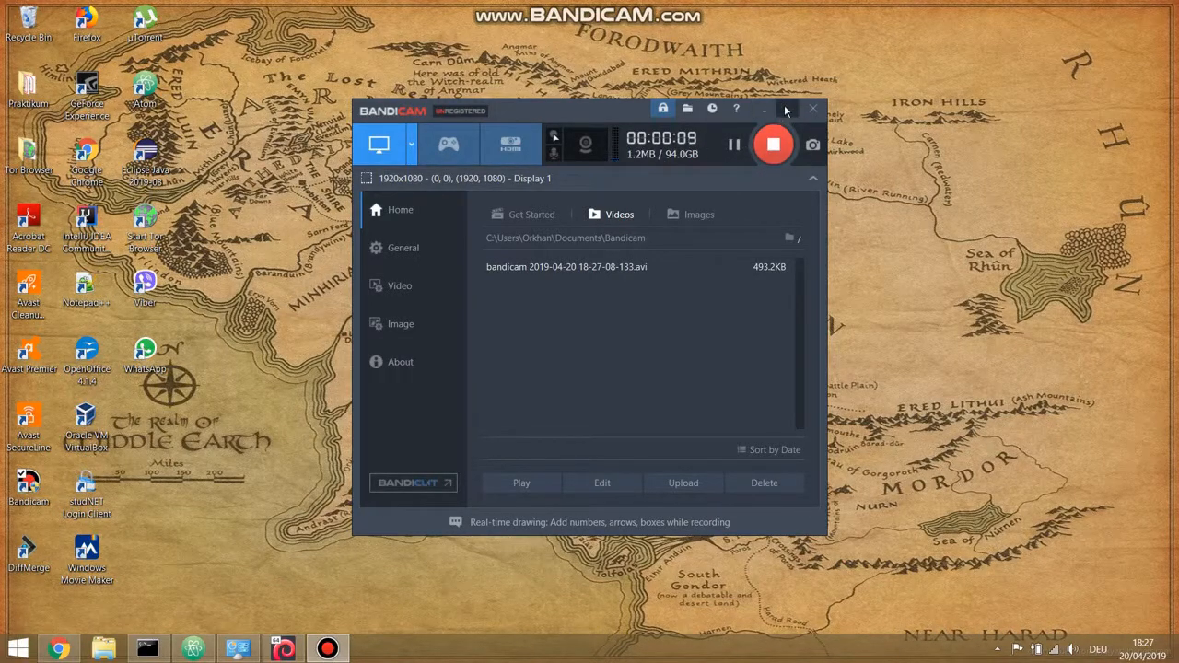
- Minimize the Bandicam recorder window, leaving a clear Windows desktop
left_click(810, 109)
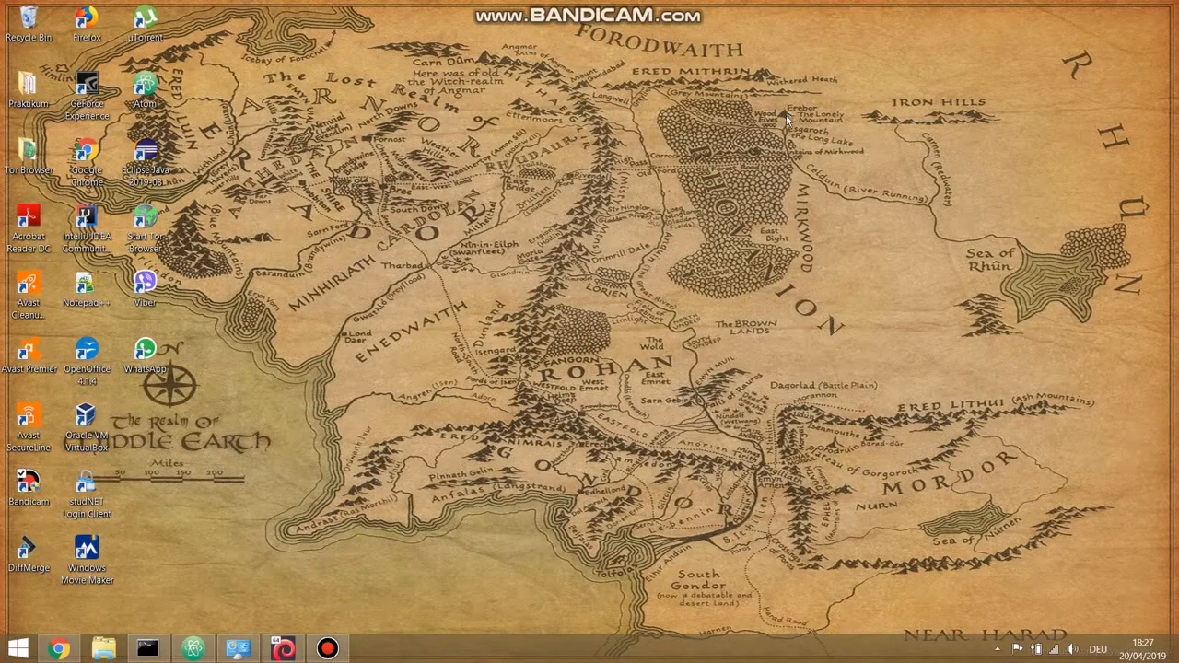
mouse_move(249, 564)
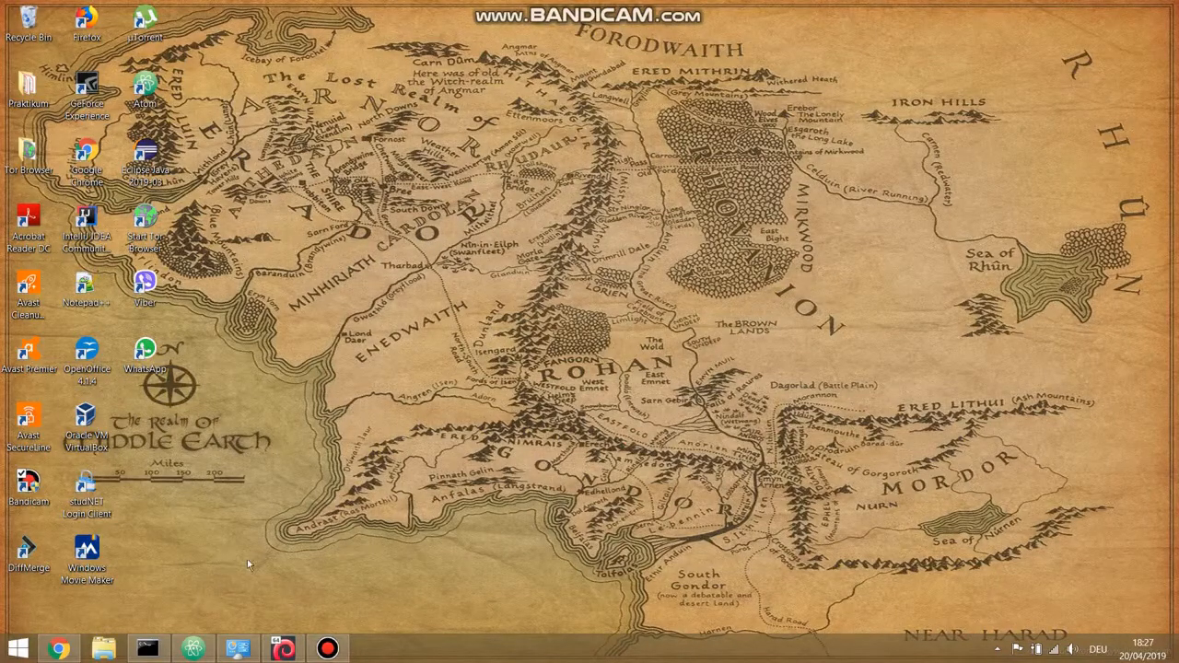
mouse_move(88, 641)
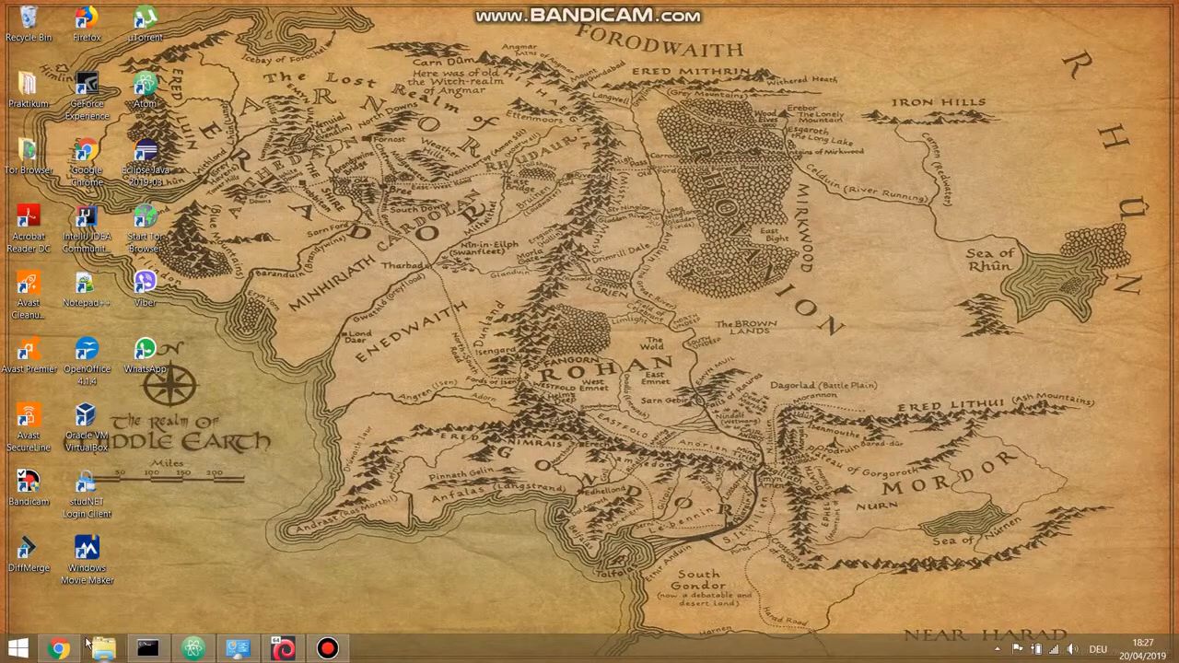
mouse_move(101, 648)
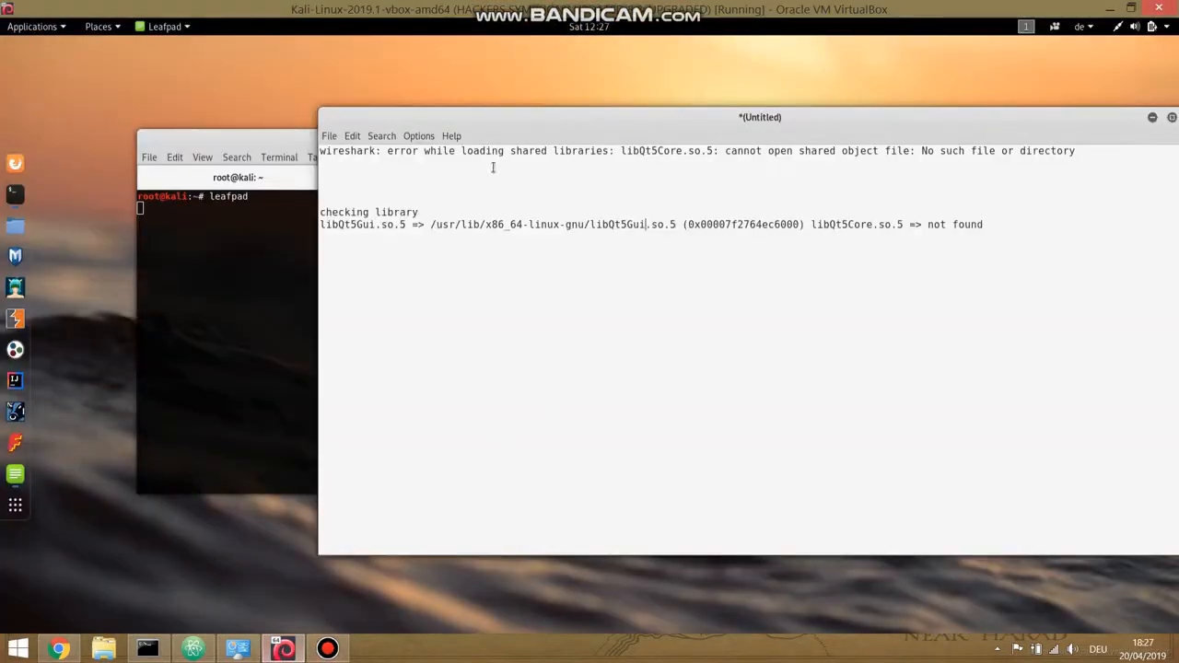
- Move the Leafpad notes left and select the error text up to libQt5Core.so.5
left_click_drag(758, 118, 630, 122)
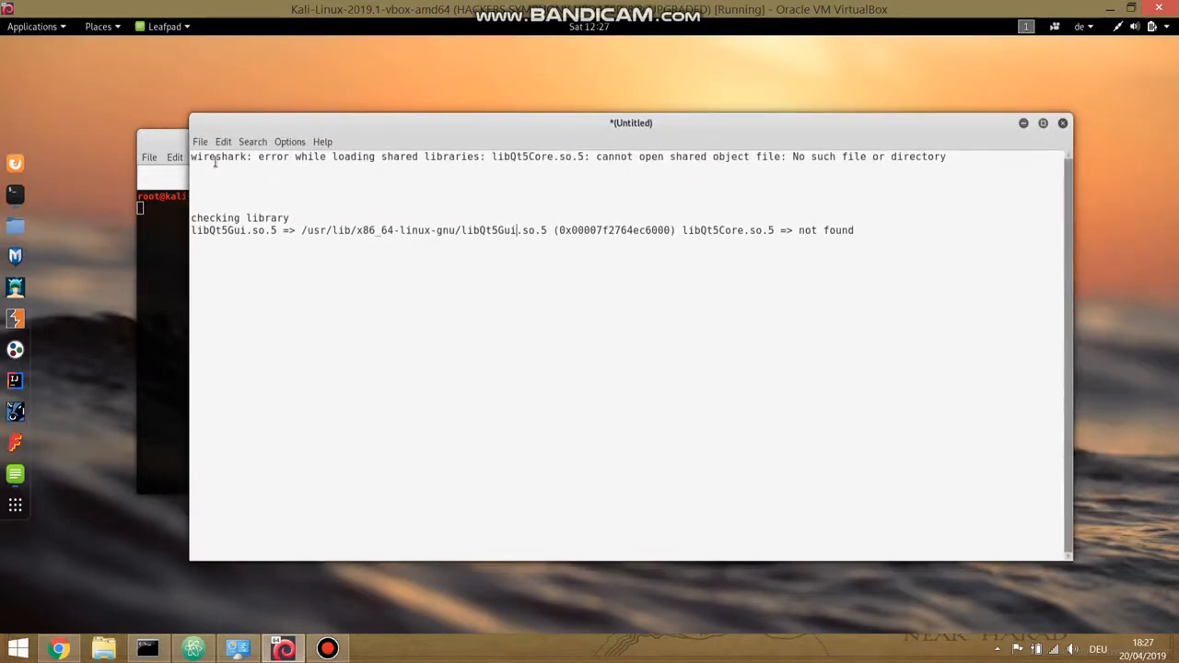
double_click(207, 155)
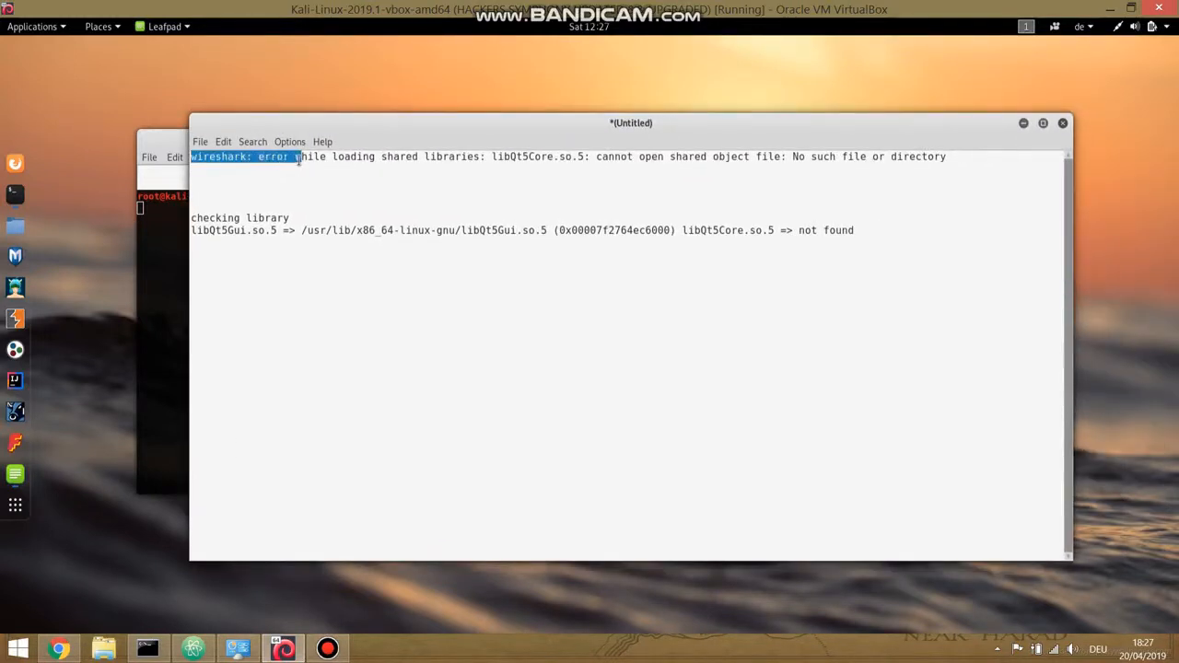
left_click_drag(298, 157, 512, 157)
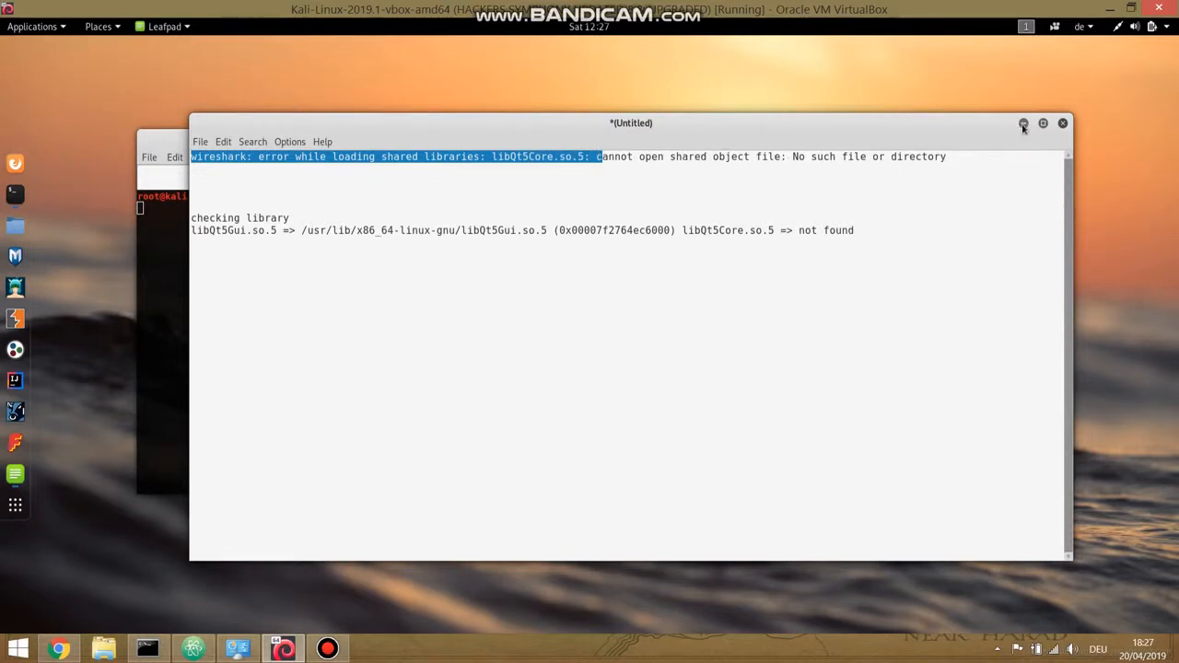
- Minimize Leafpad and switch to the second terminal tab with an empty prompt
left_click(1060, 122)
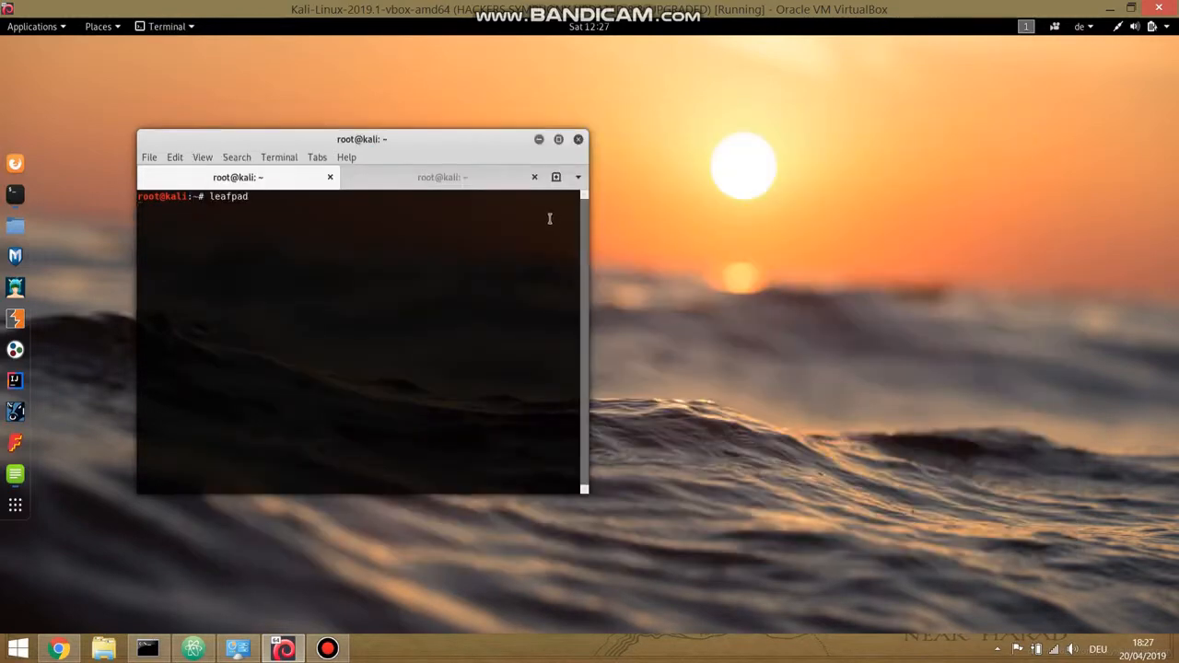
left_click(442, 177)
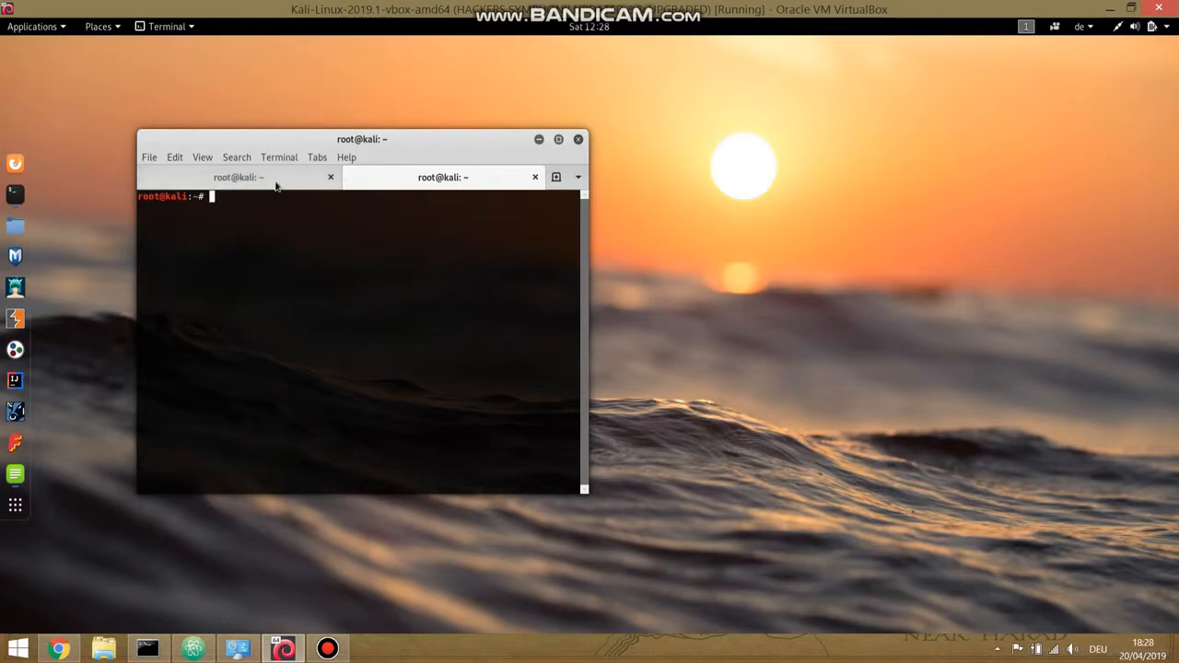
left_click(442, 177)
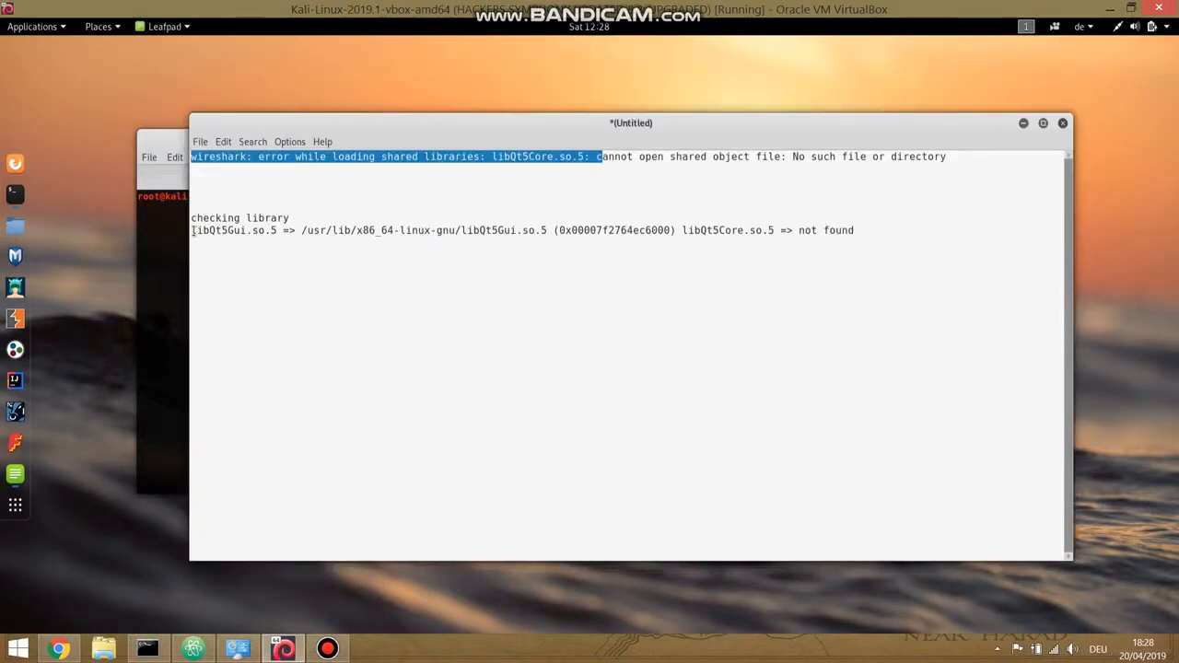
- Clear the old selection and select the libQt5Core.so.5 library name in the error line
left_click(440, 155)
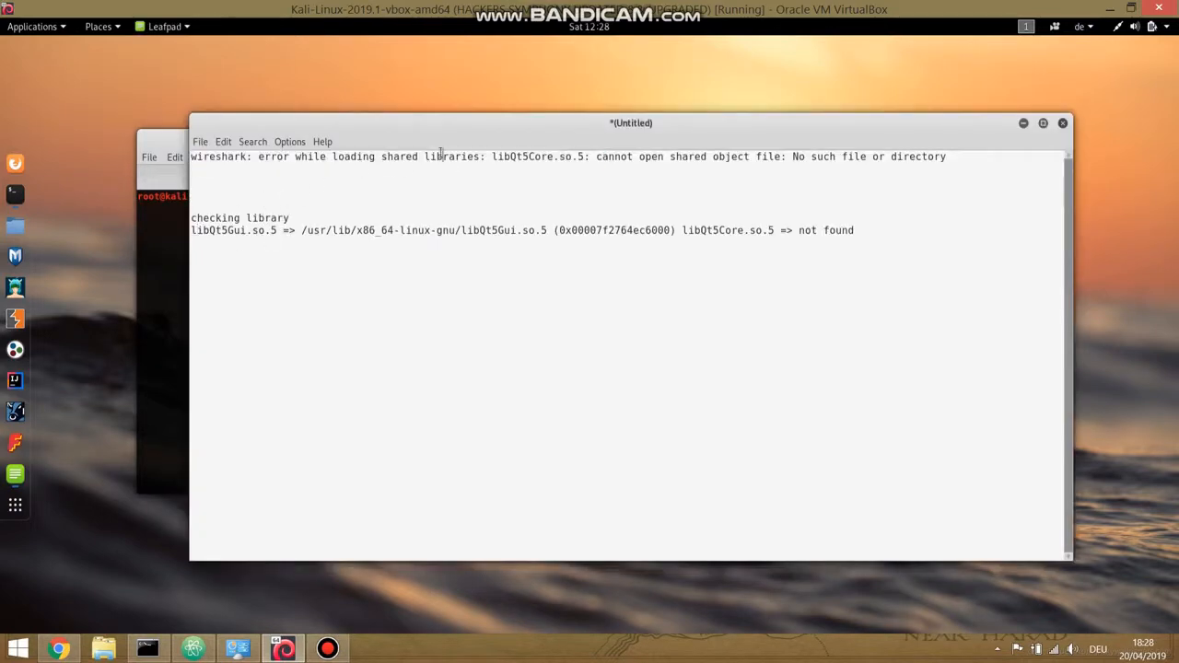
double_click(519, 155)
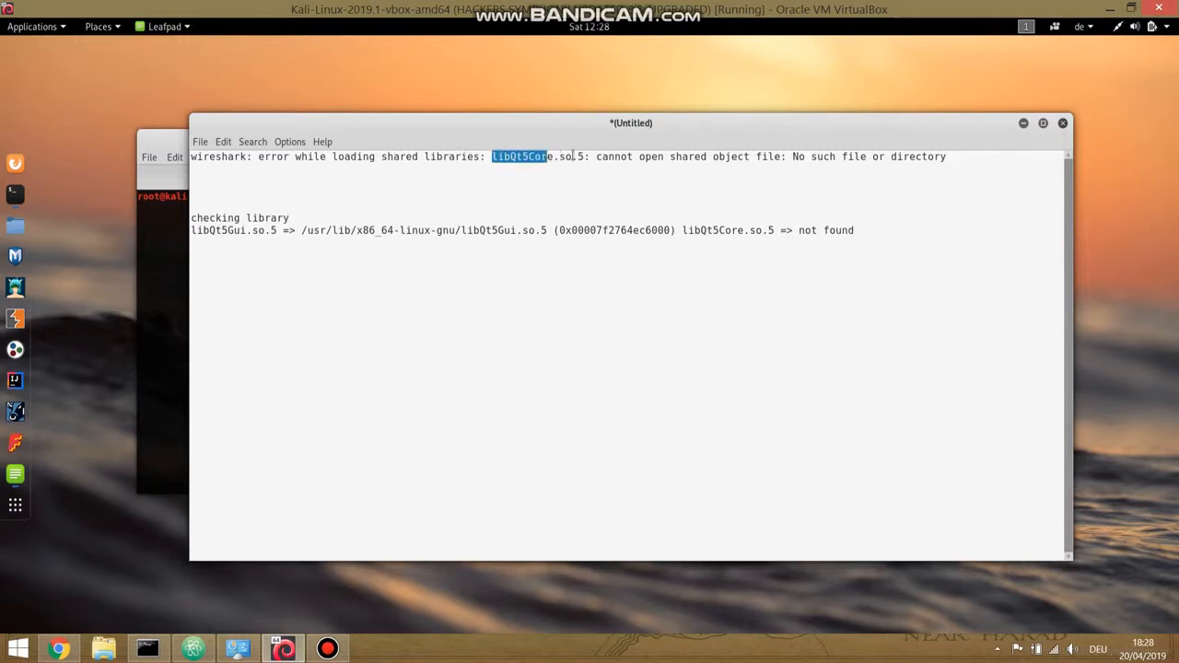
left_click_drag(519, 155, 586, 155)
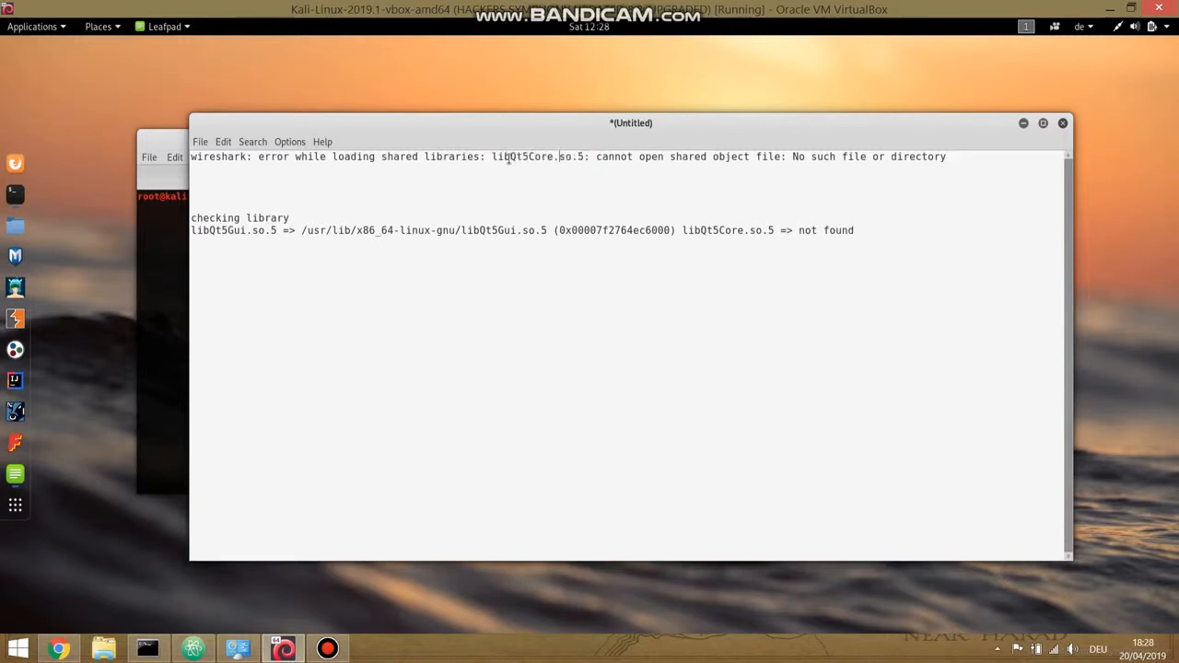
double_click(538, 155)
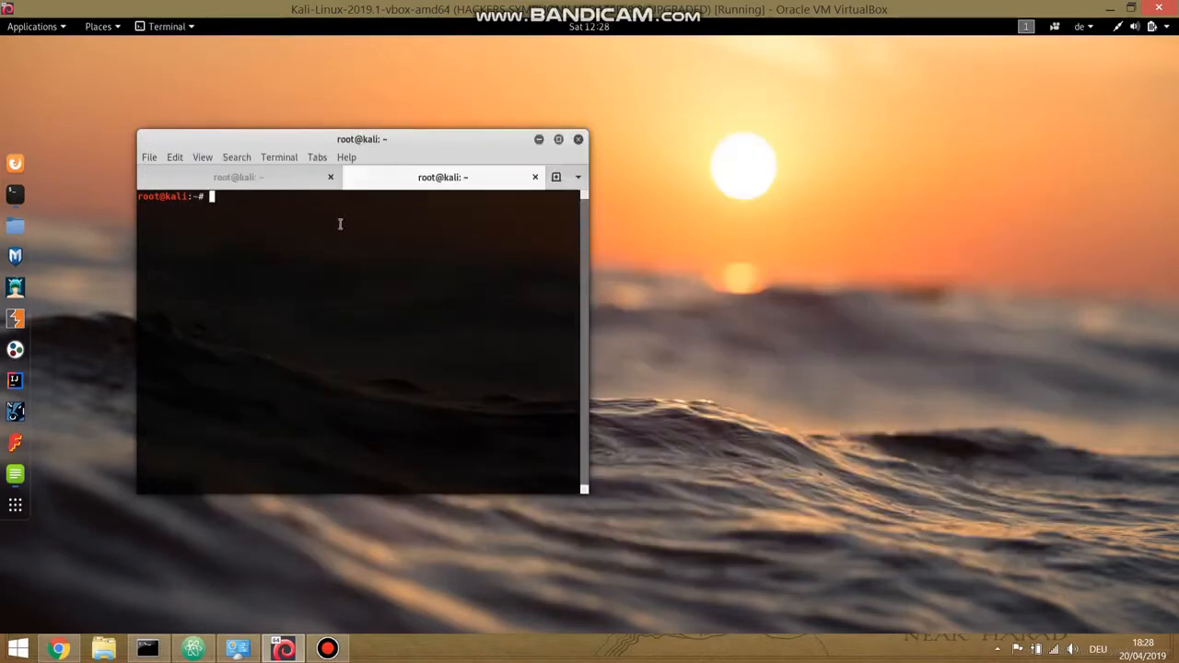
mouse_move(247, 203)
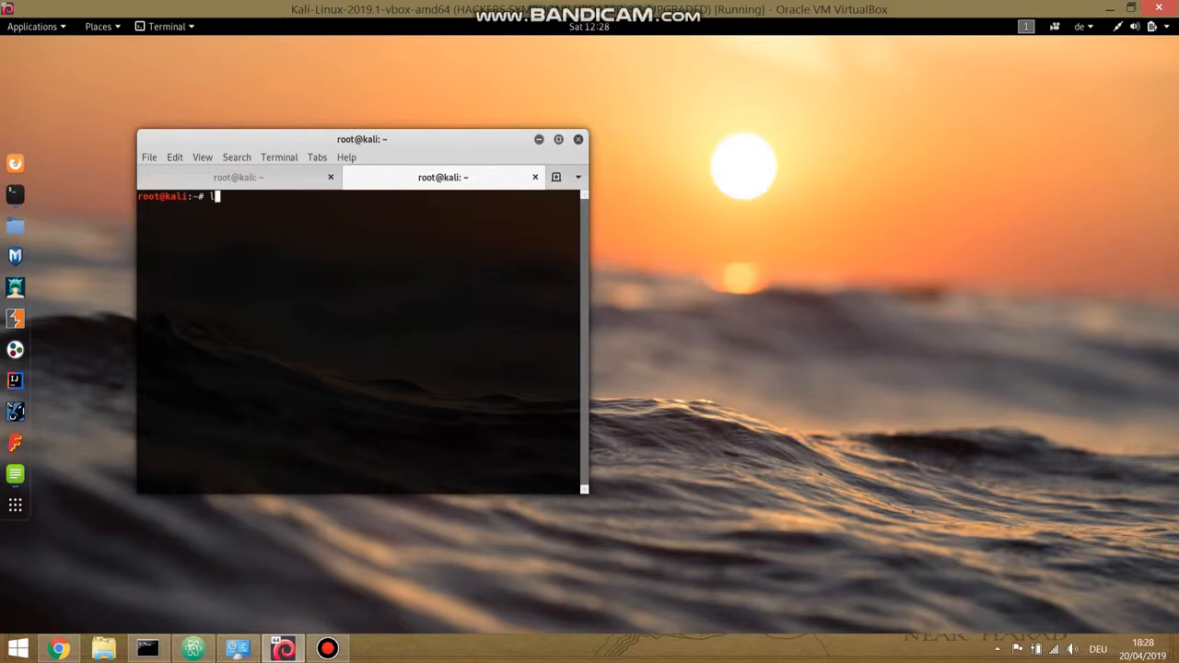
- Run ldd /usr/bin/wireshark to list its shared library dependencies
type("ldd")
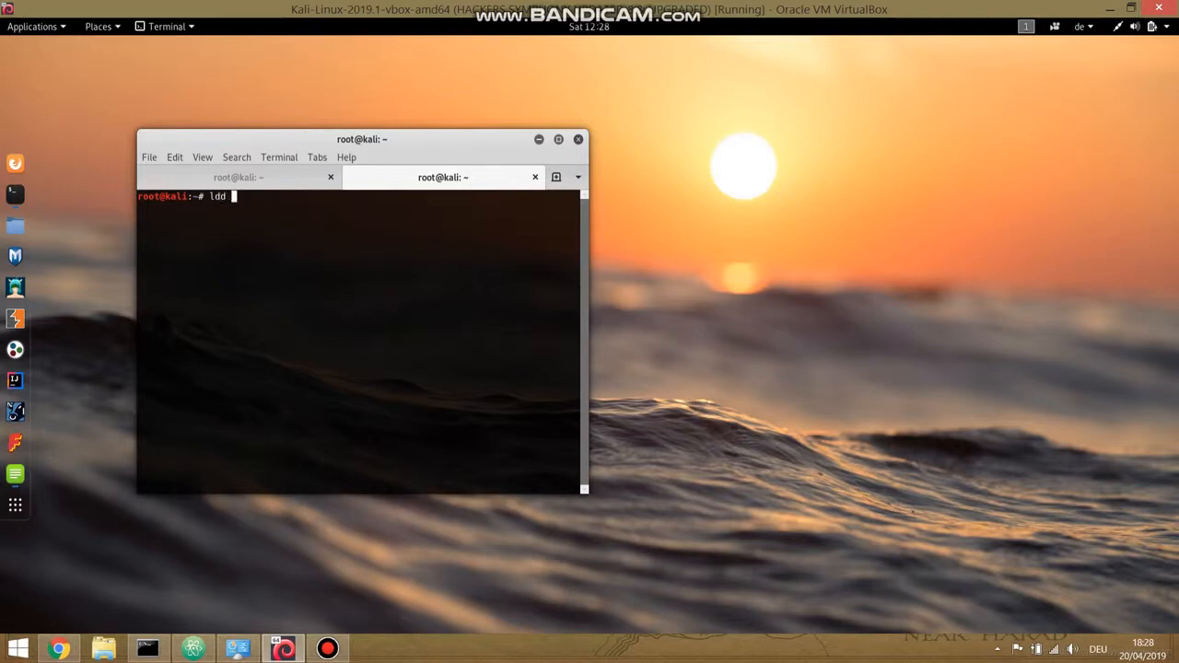
type("/usr")
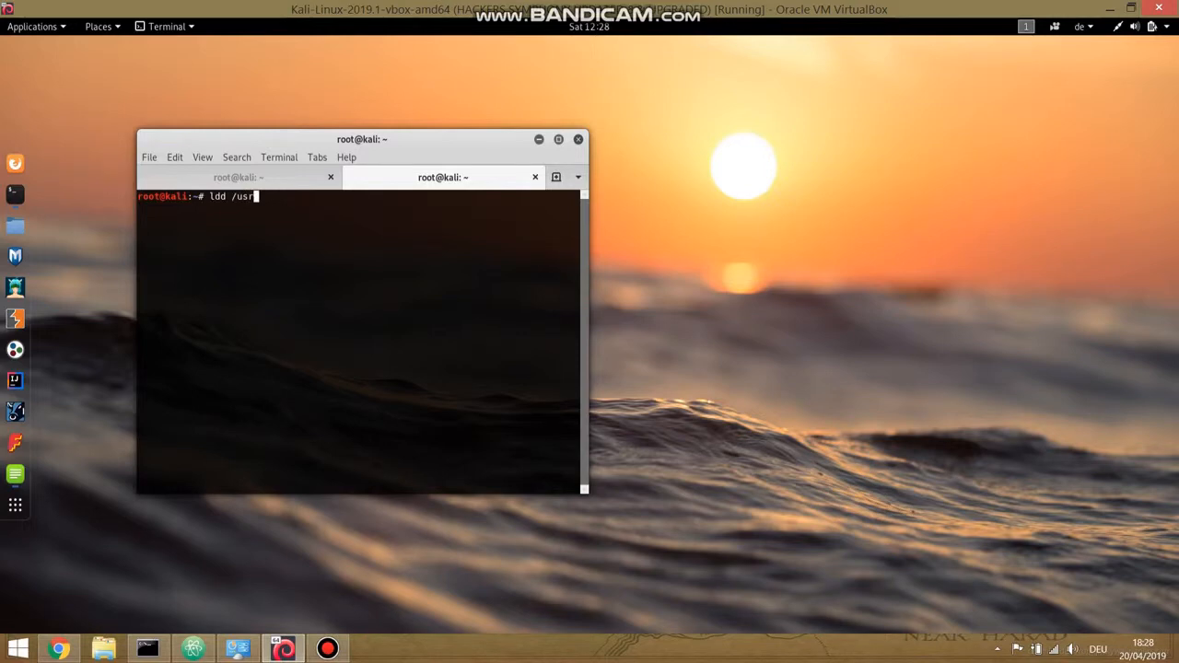
type("bin")
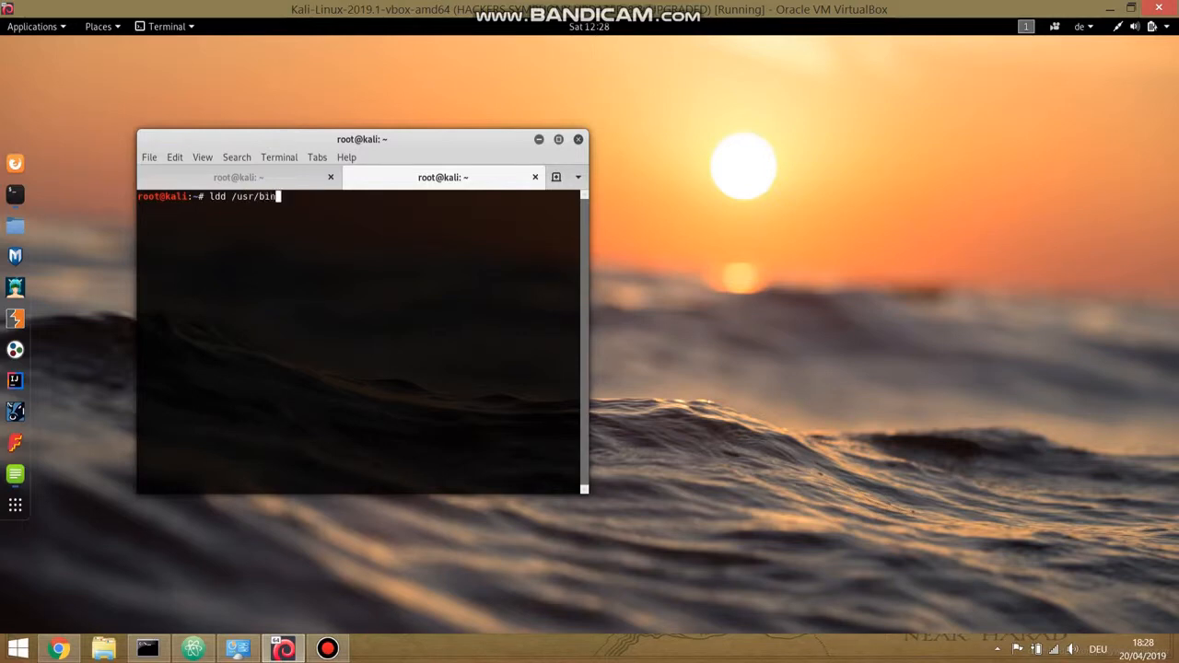
type("/wiresha")
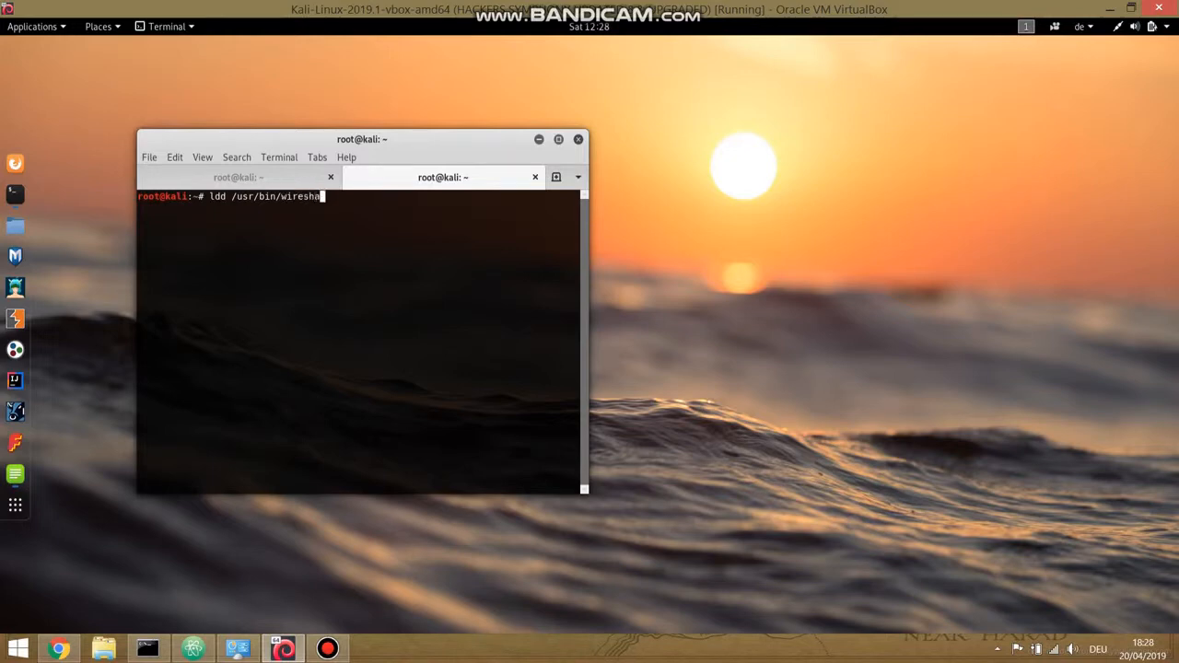
key("Return")
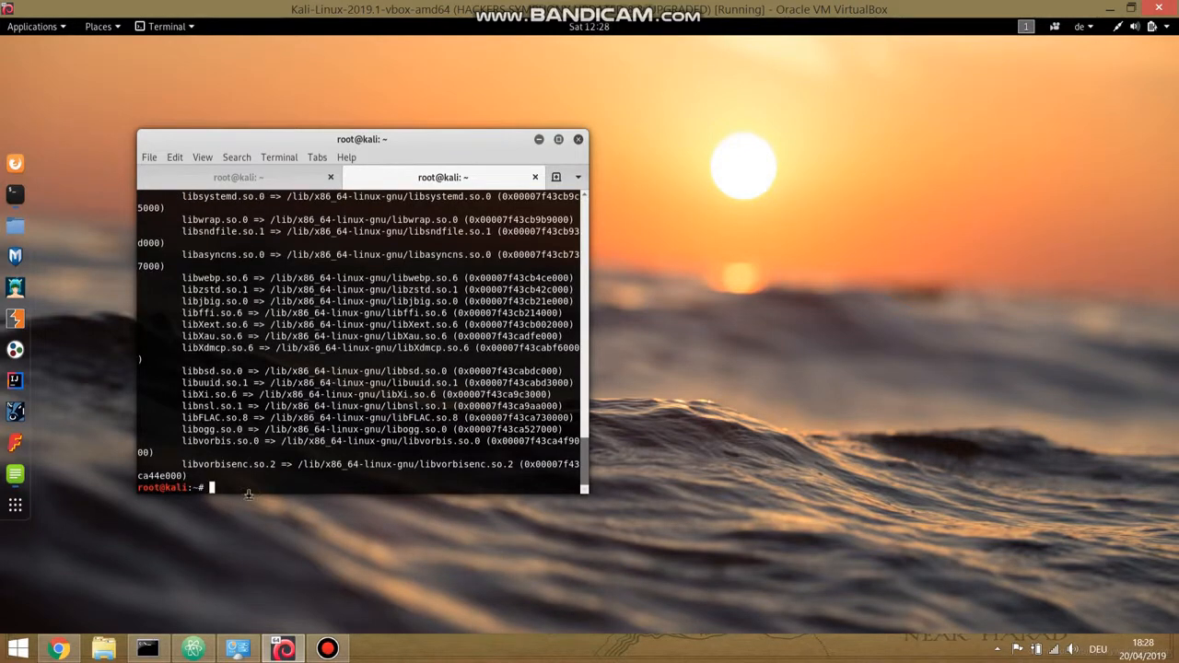
mouse_move(383, 286)
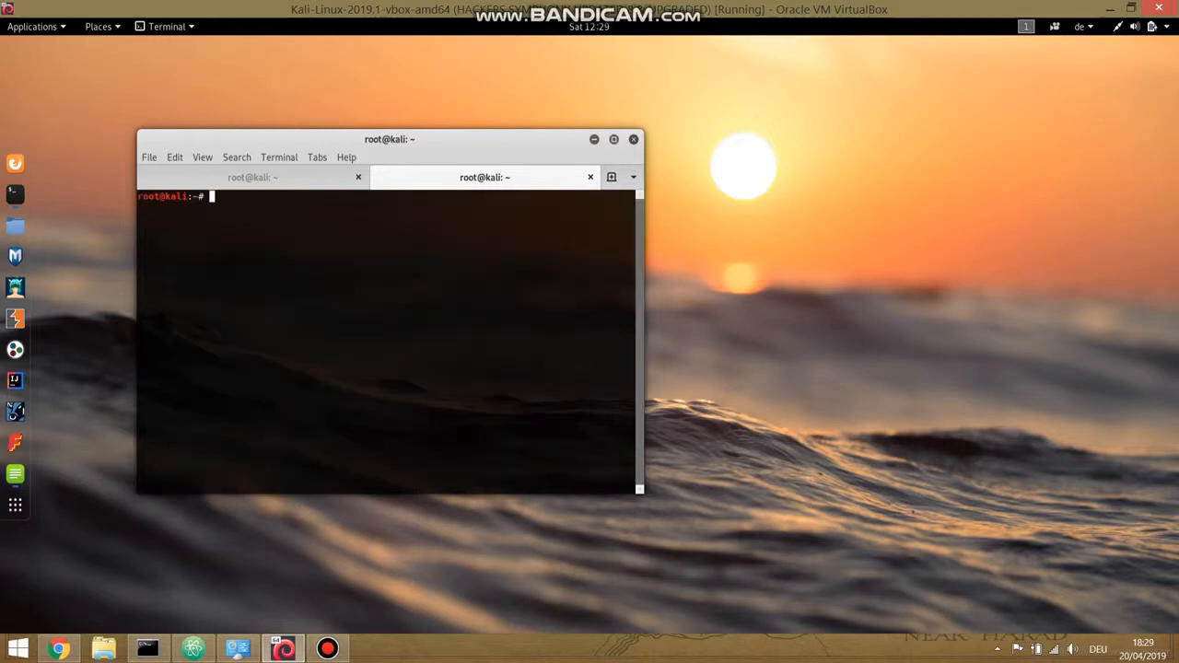
mouse_move(494, 282)
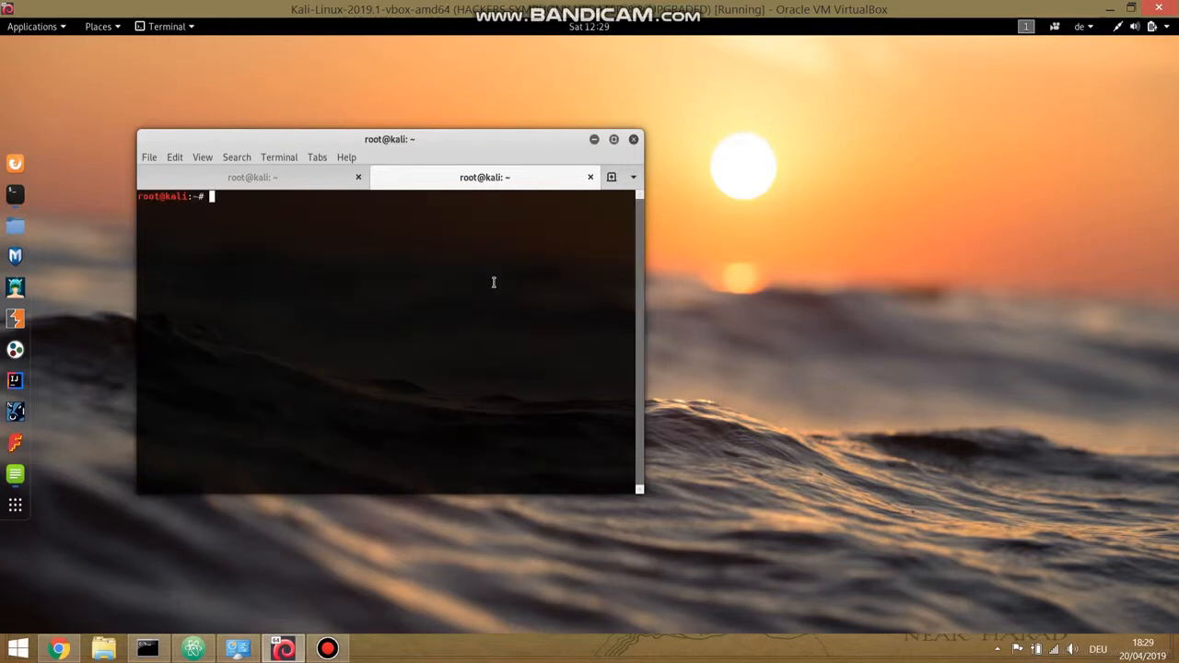
- Enter sudo strip --remove-section=.note.ABI-tag for the Qt library fix
type("sudo")
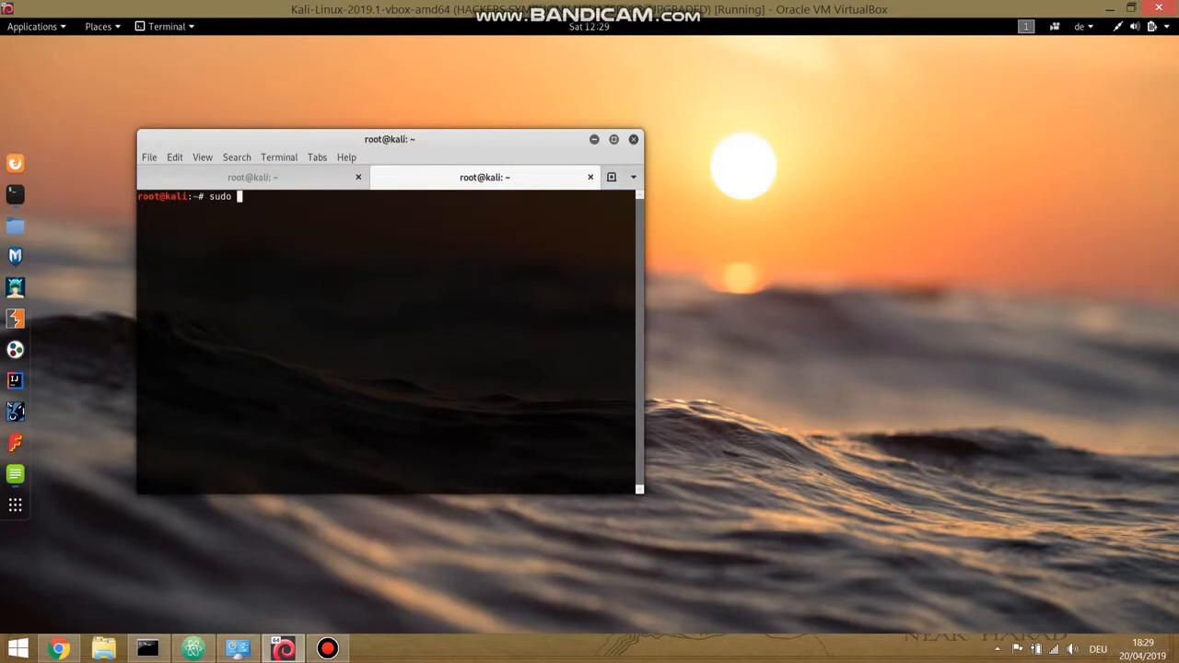
type("strip")
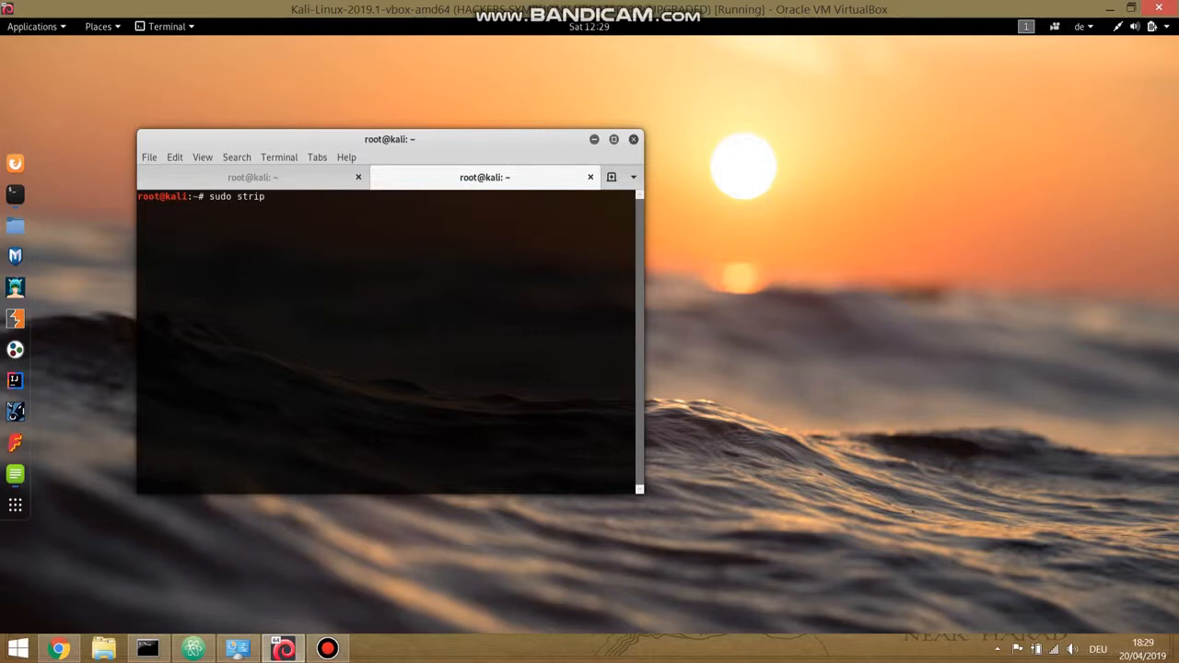
type("--re")
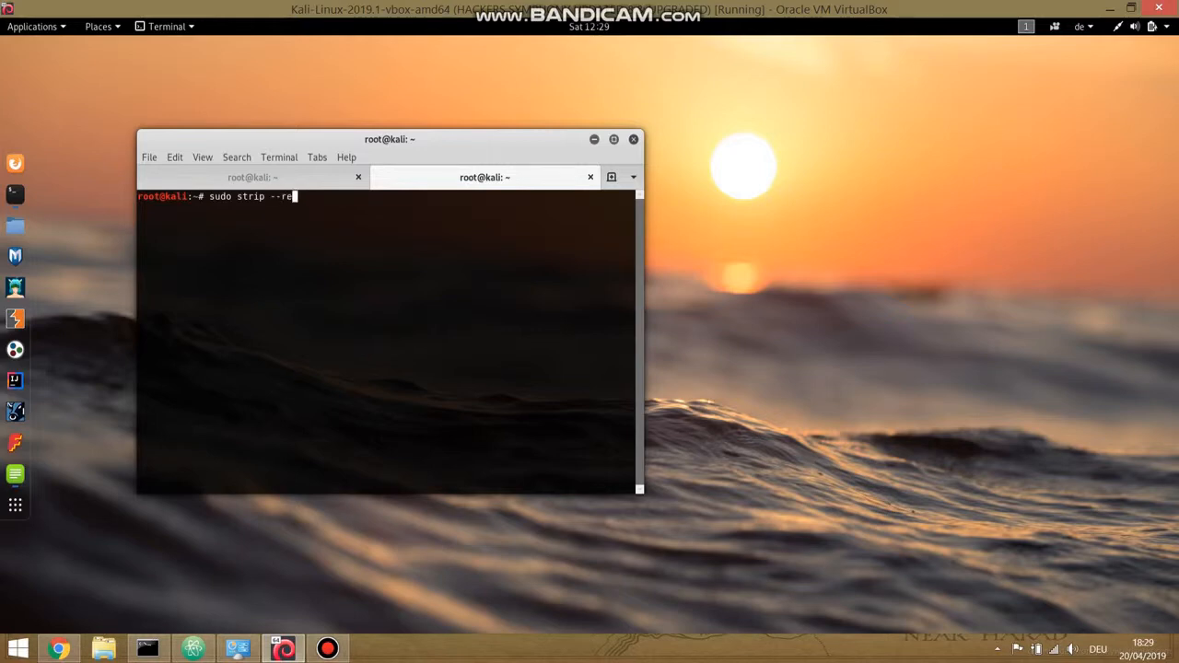
type("move")
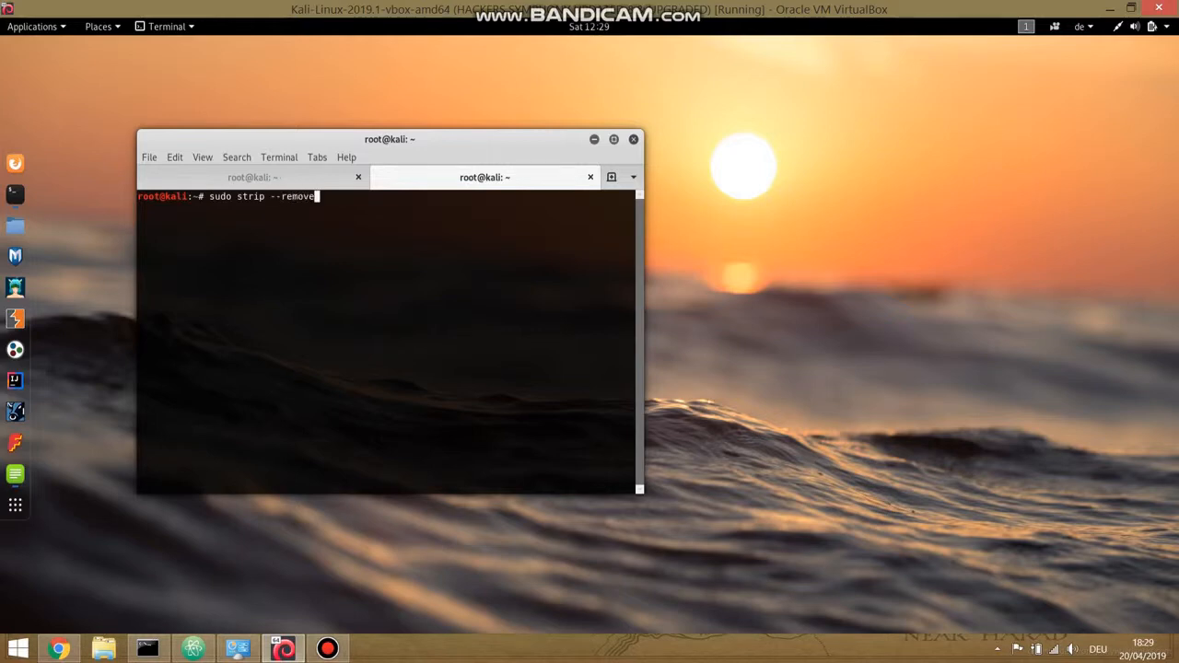
type("-section")
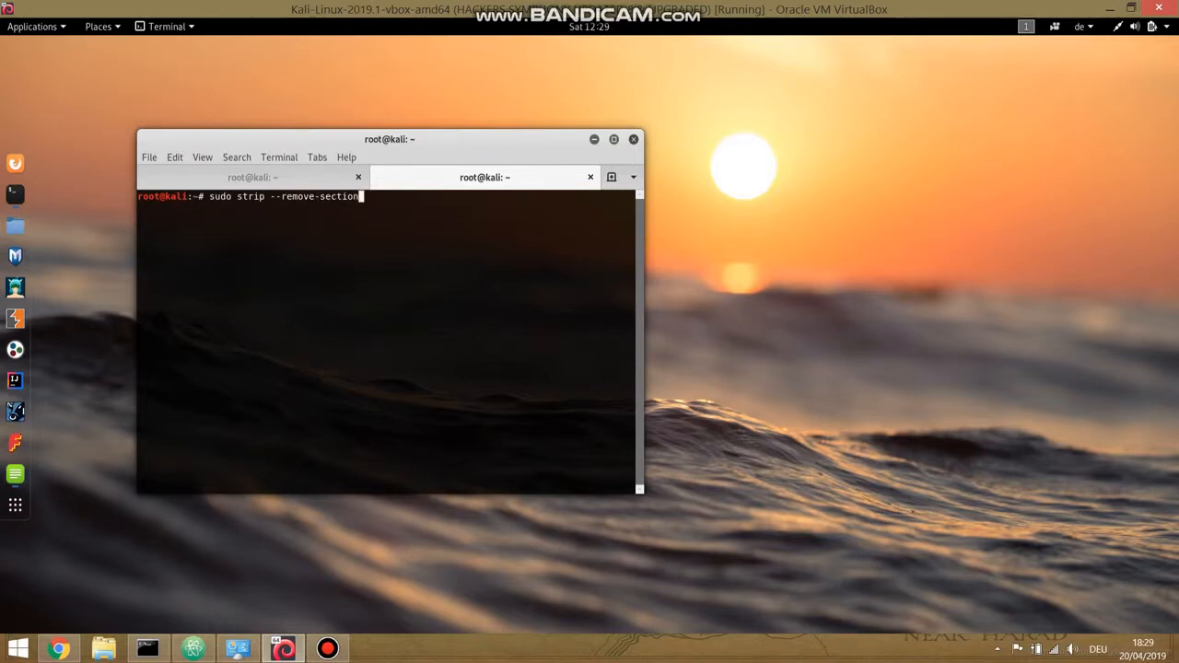
type("=")
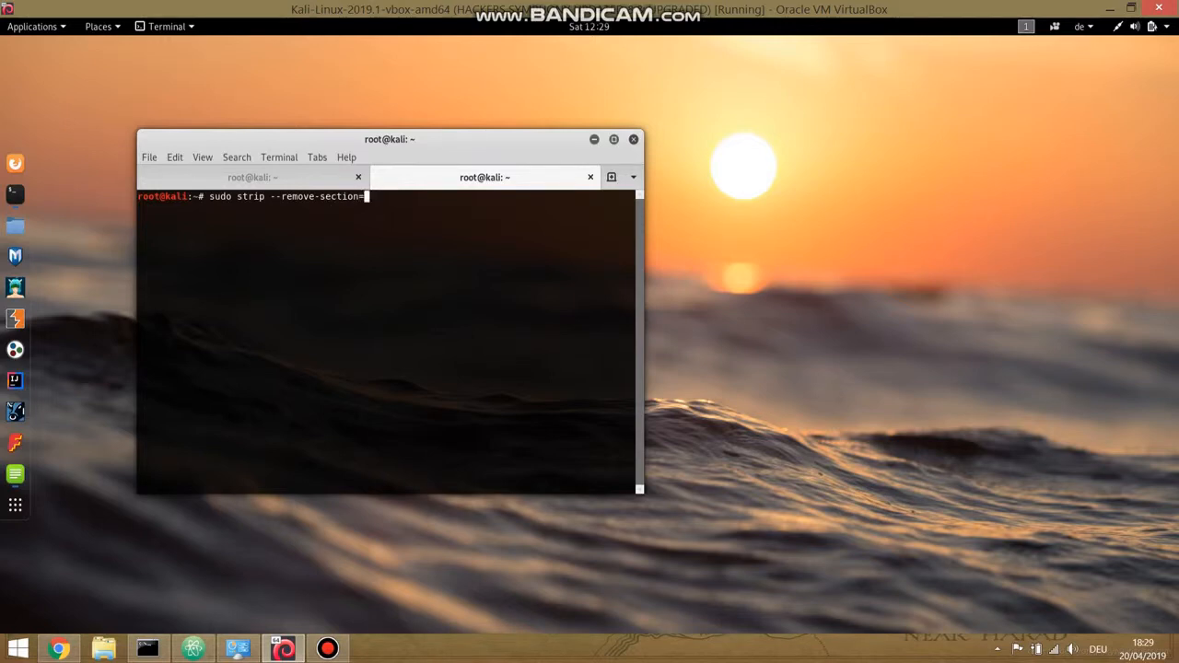
type(".note")
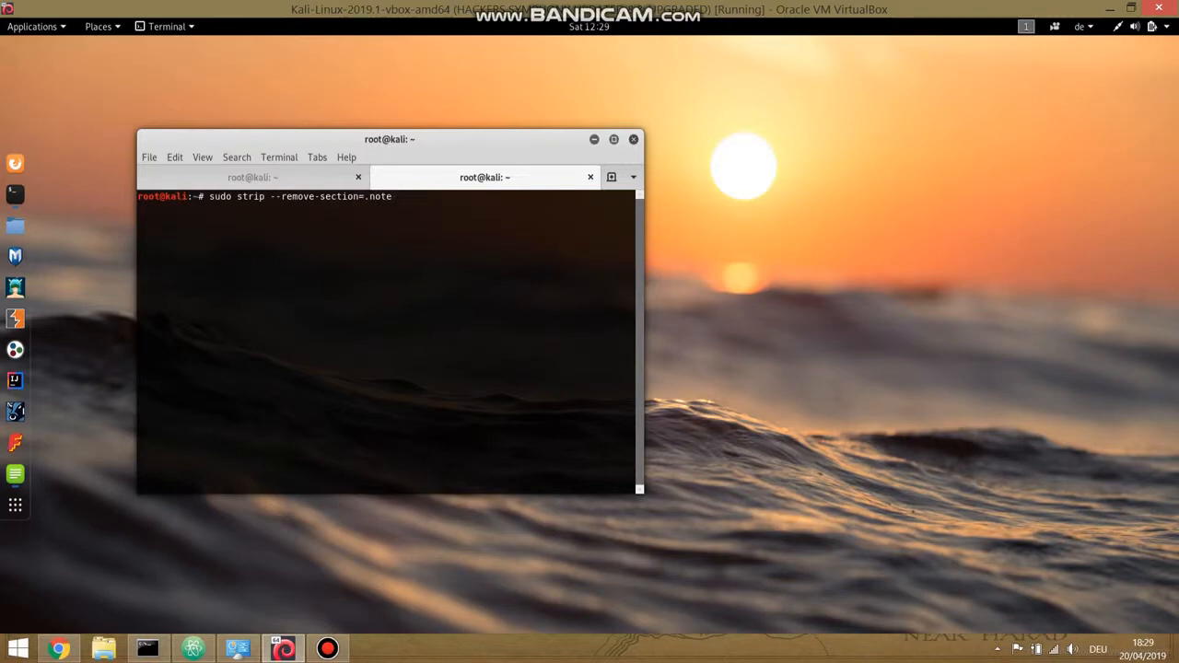
type(".")
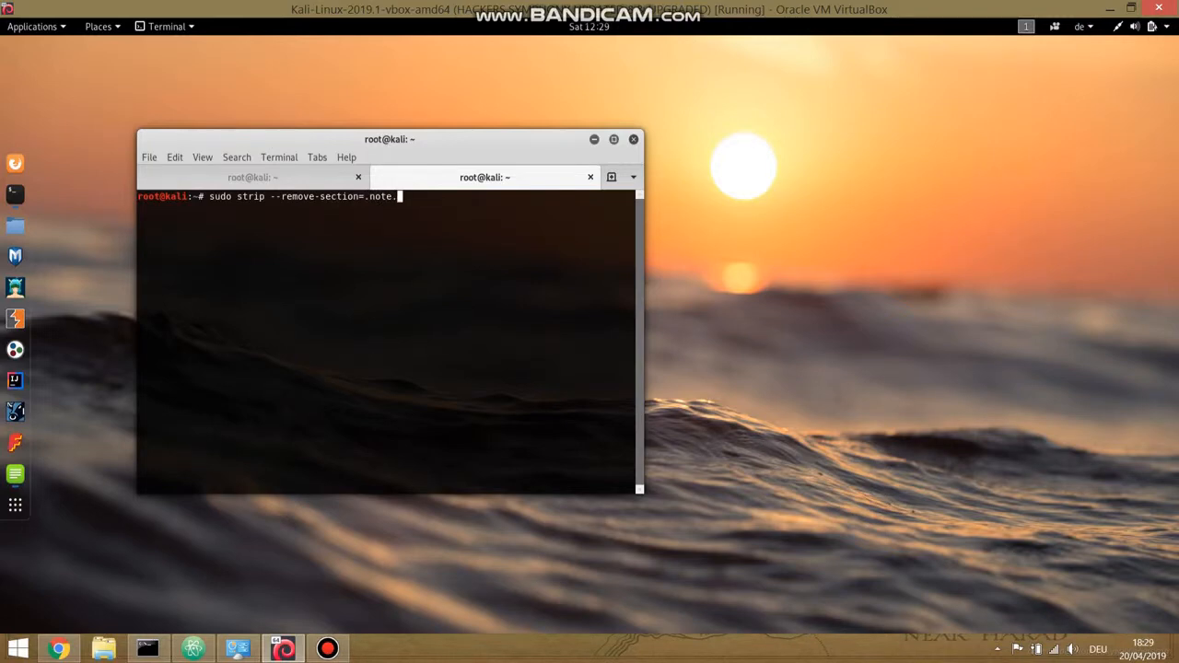
type("A")
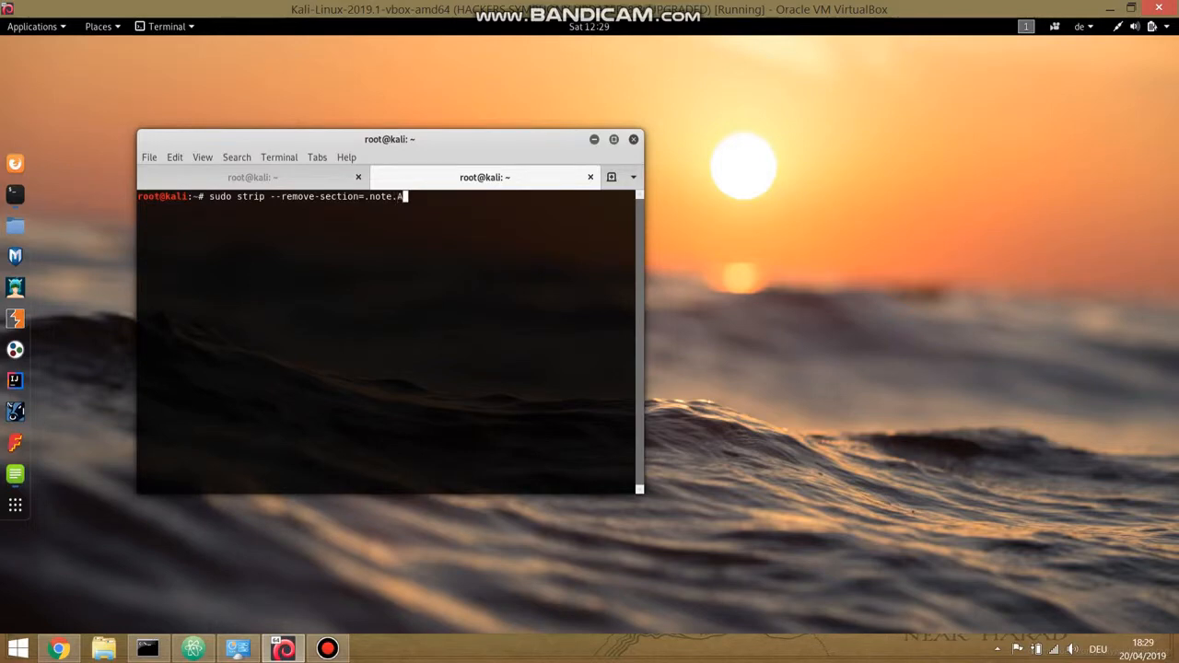
type("BI")
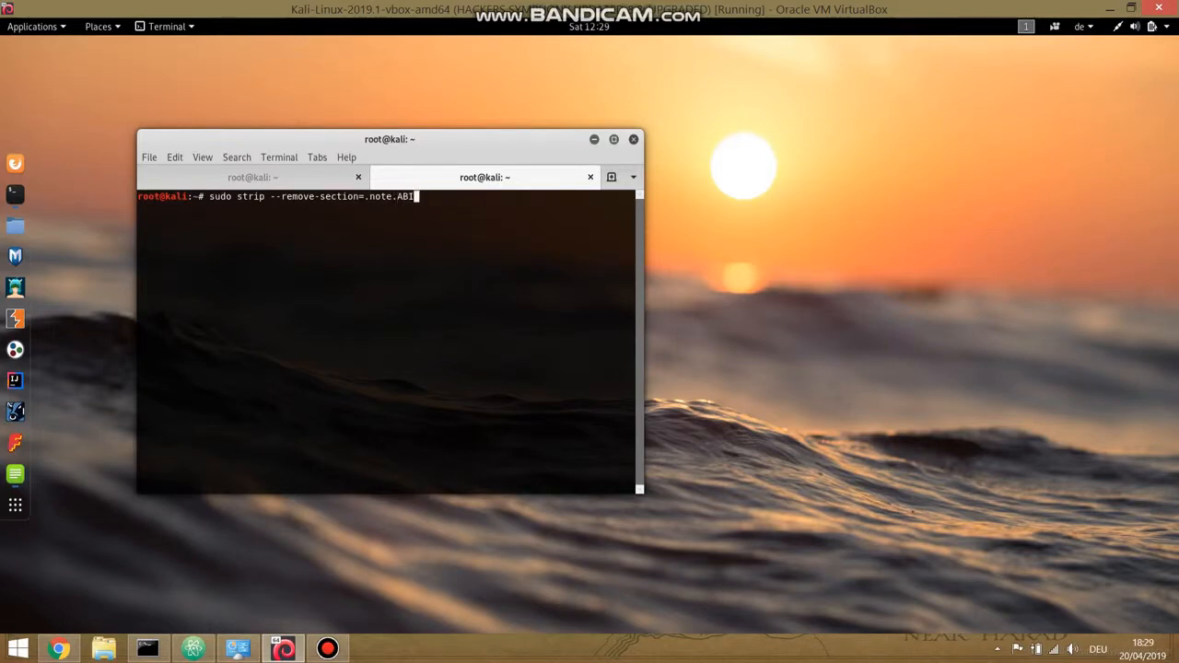
type("-tag")
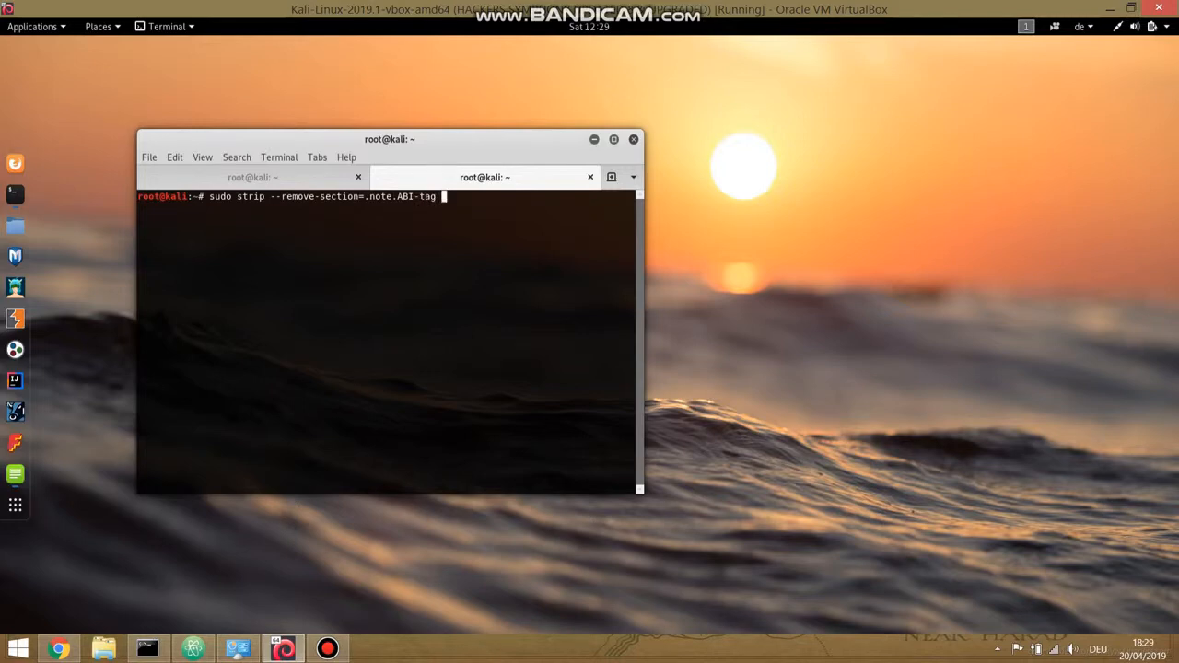
- Target /usr/lib/x86_64-linux-gnu/libQt5Core.so.5 and run the strip command twice
type("/usr")
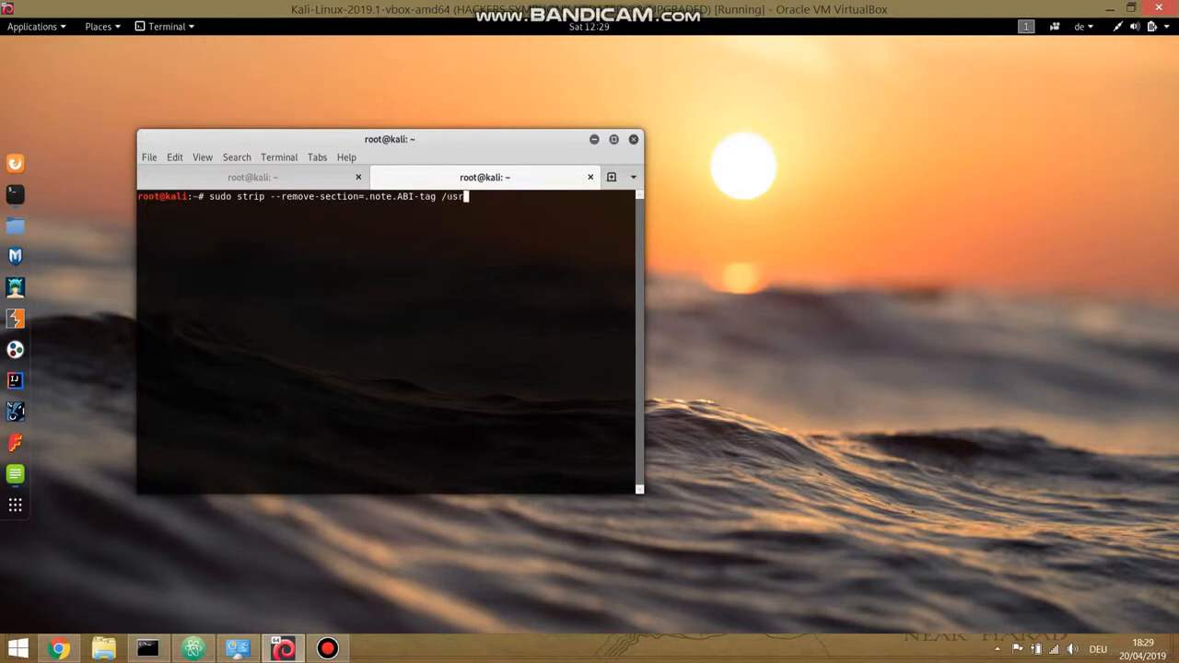
type("/l")
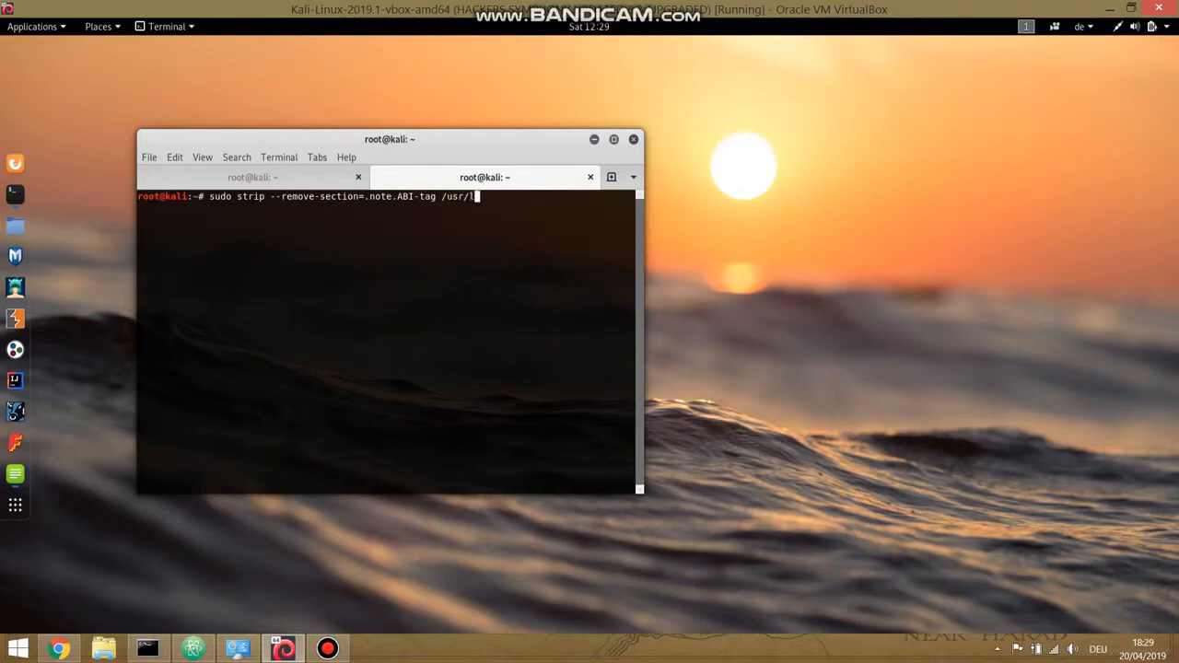
type("ib/")
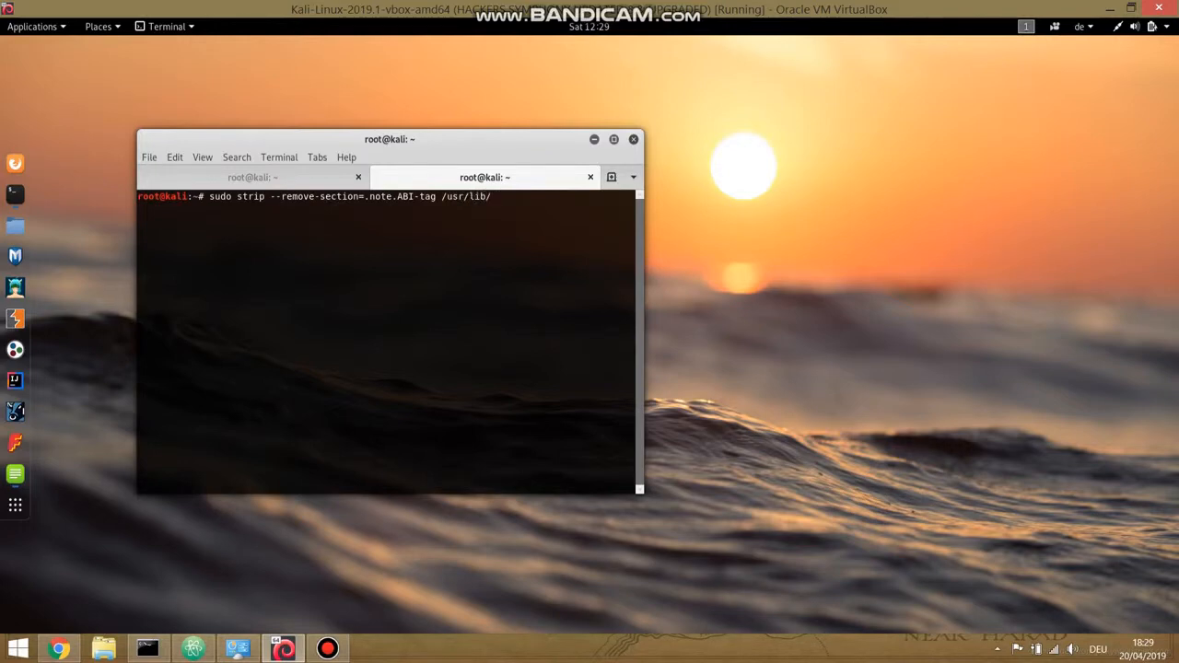
type("x86")
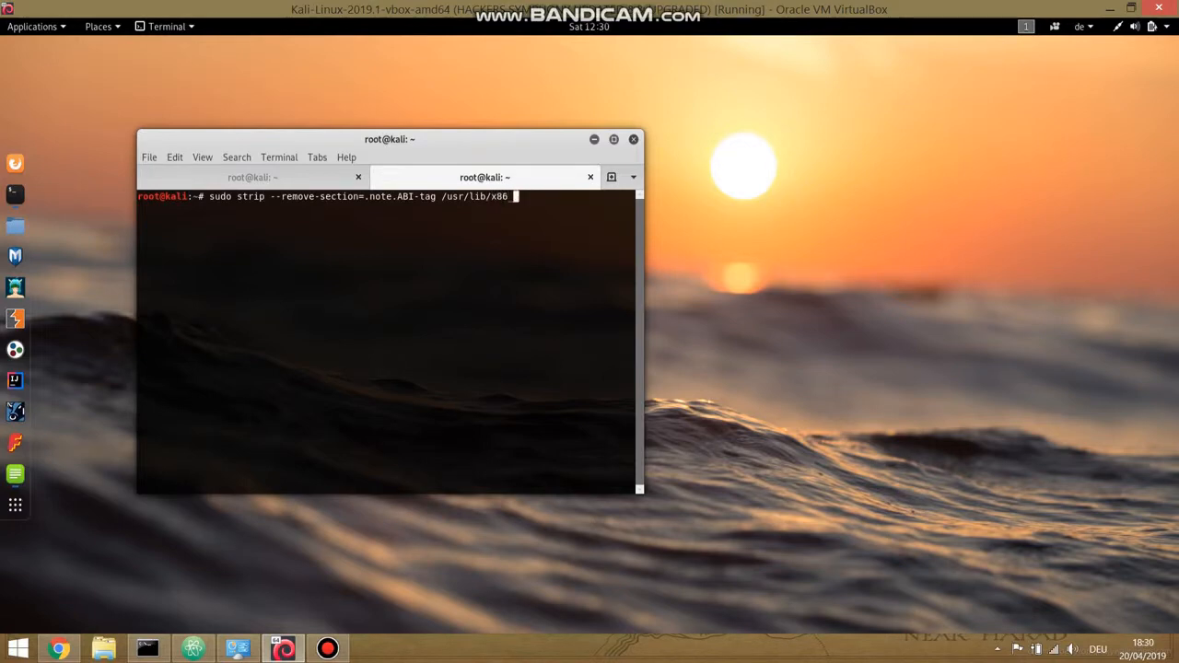
type("_64-")
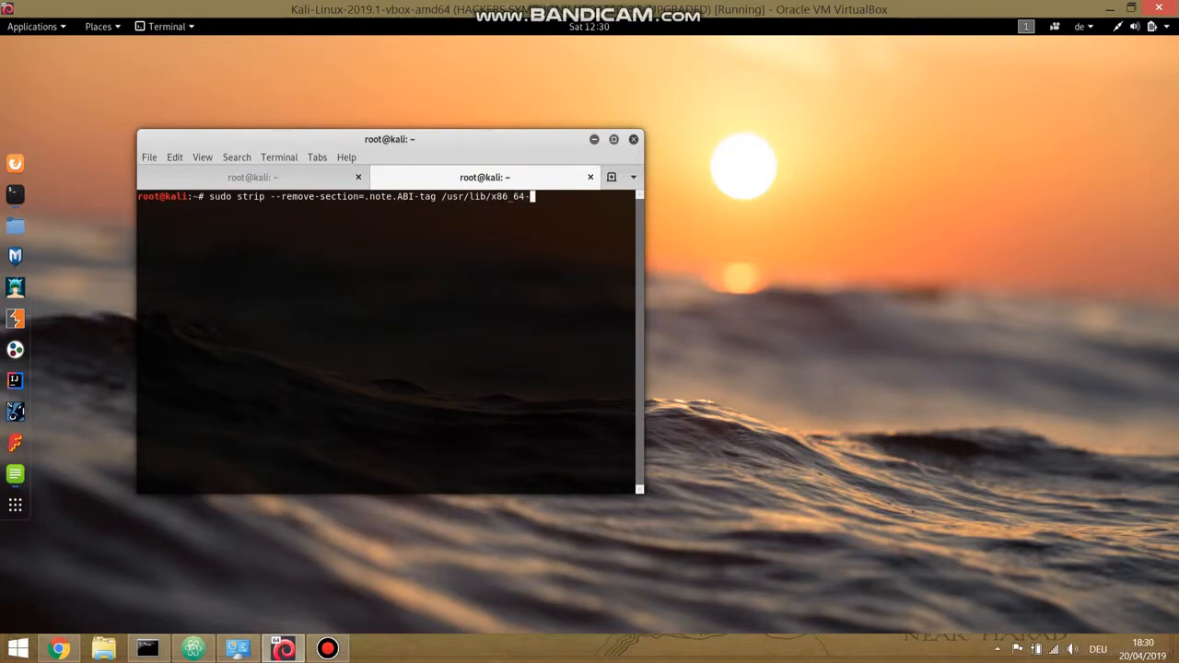
type("linux")
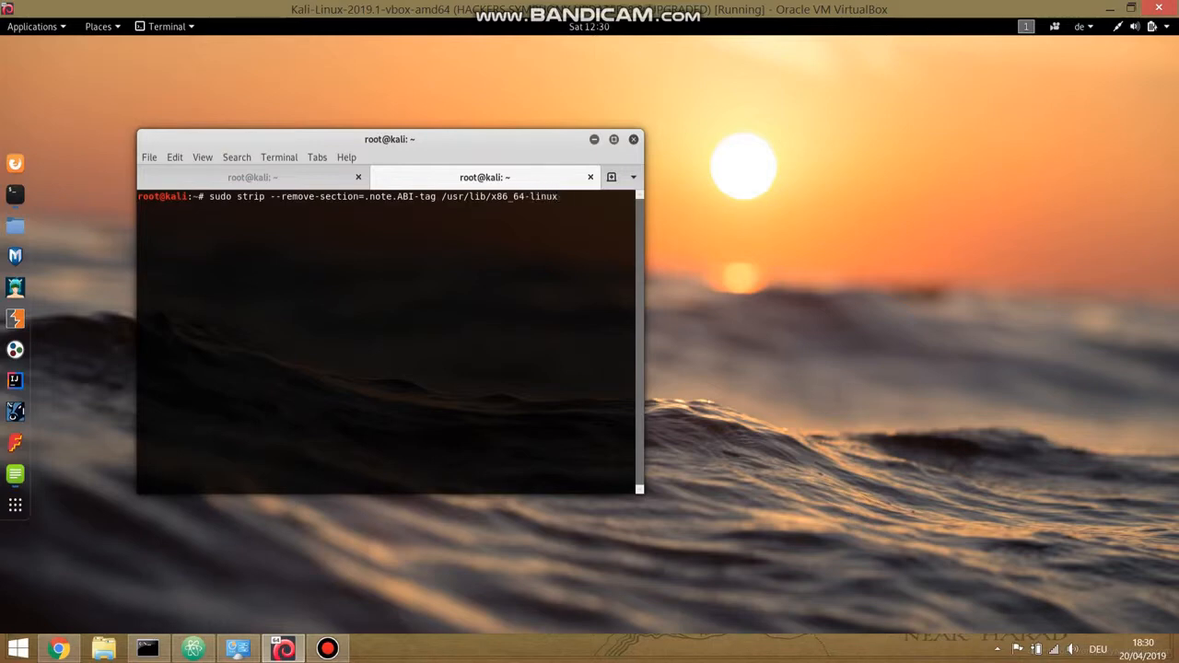
type("-gn")
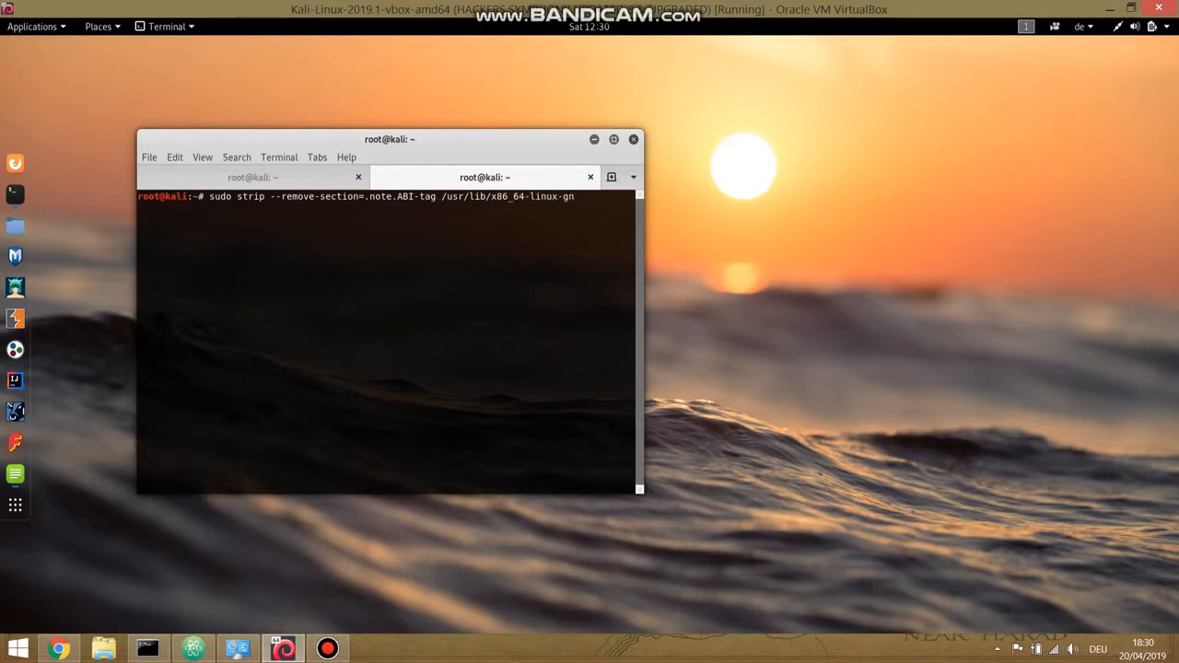
type("u")
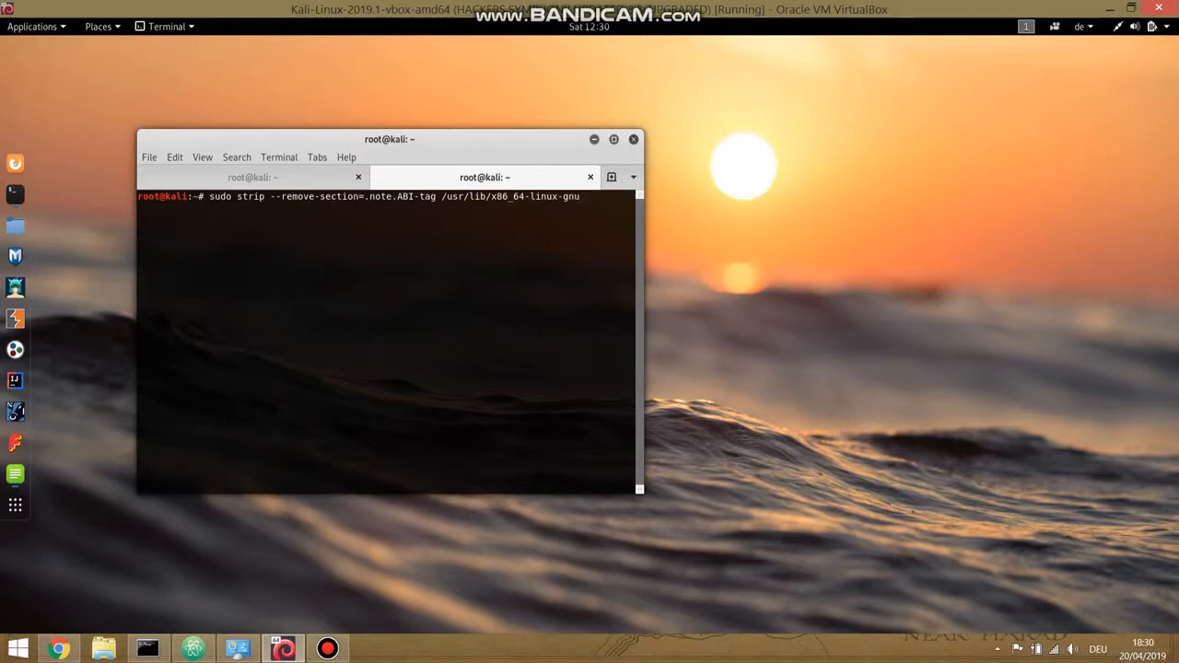
type("/")
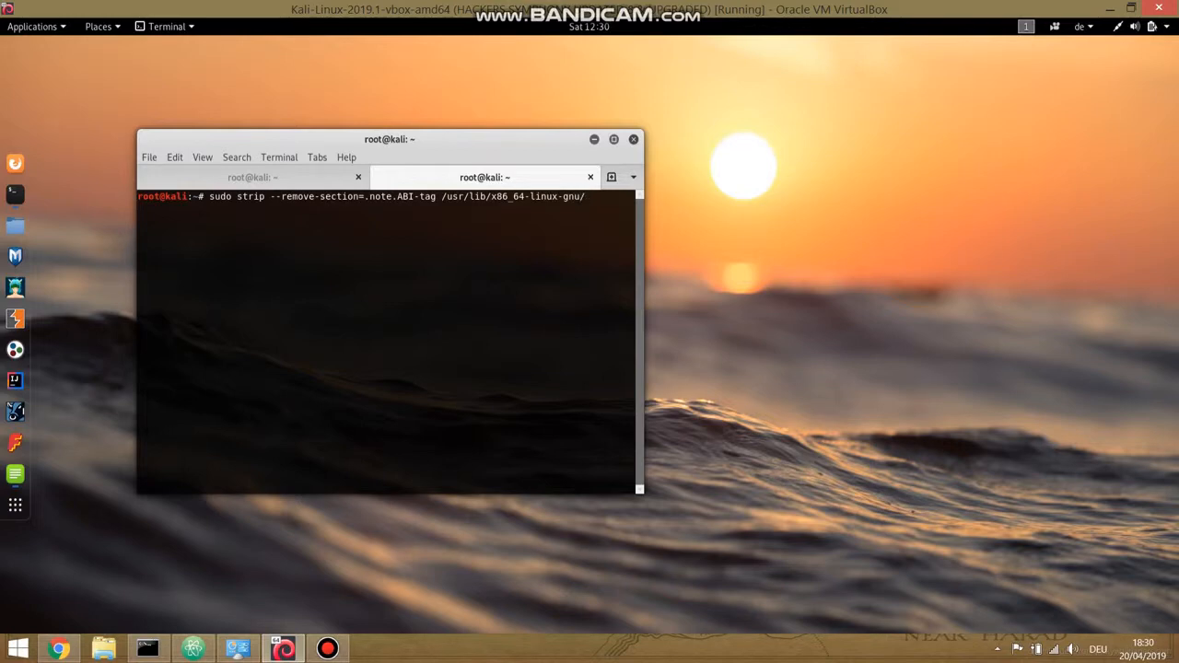
type("lib")
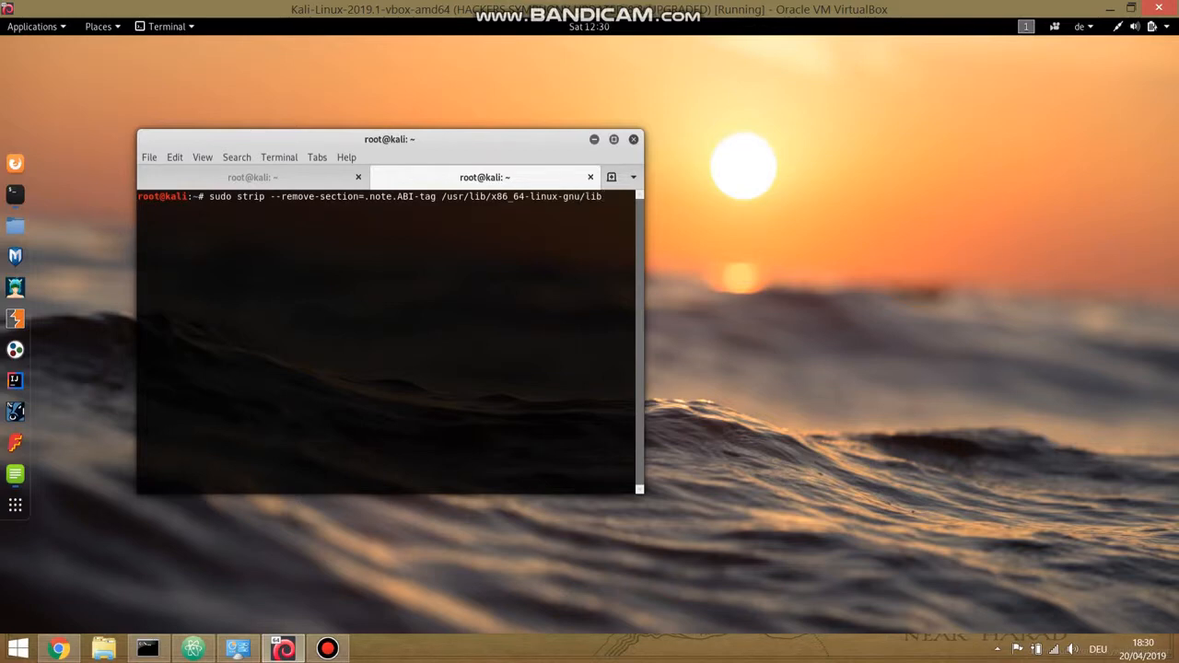
type("Qt5Core.")
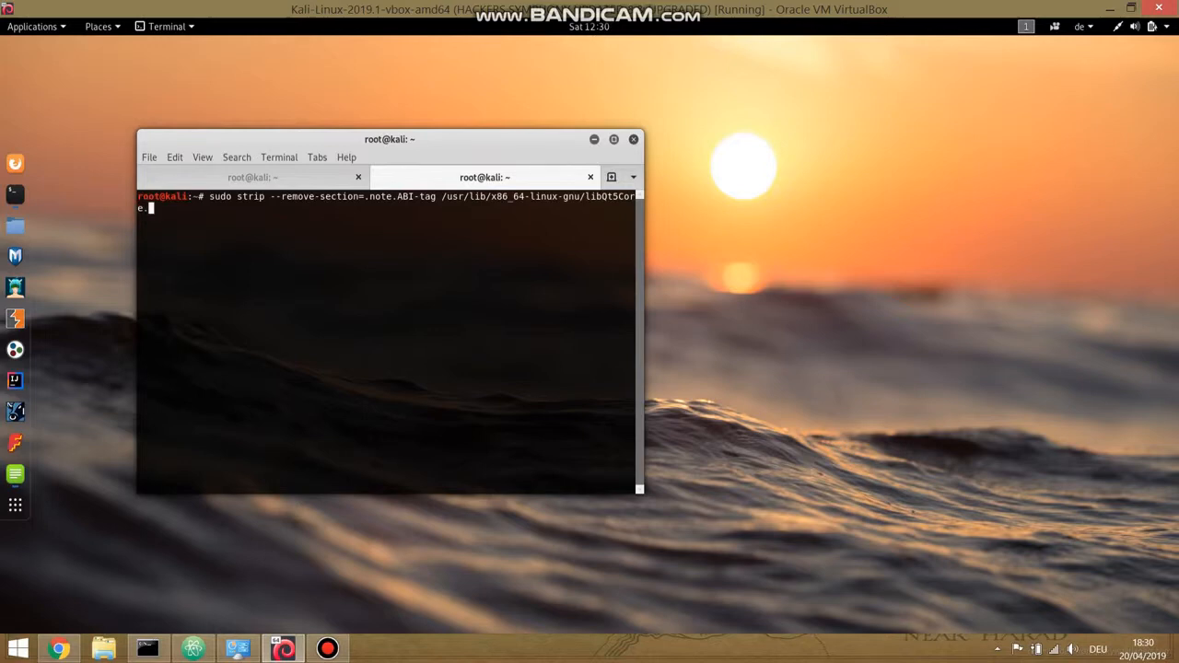
type("so")
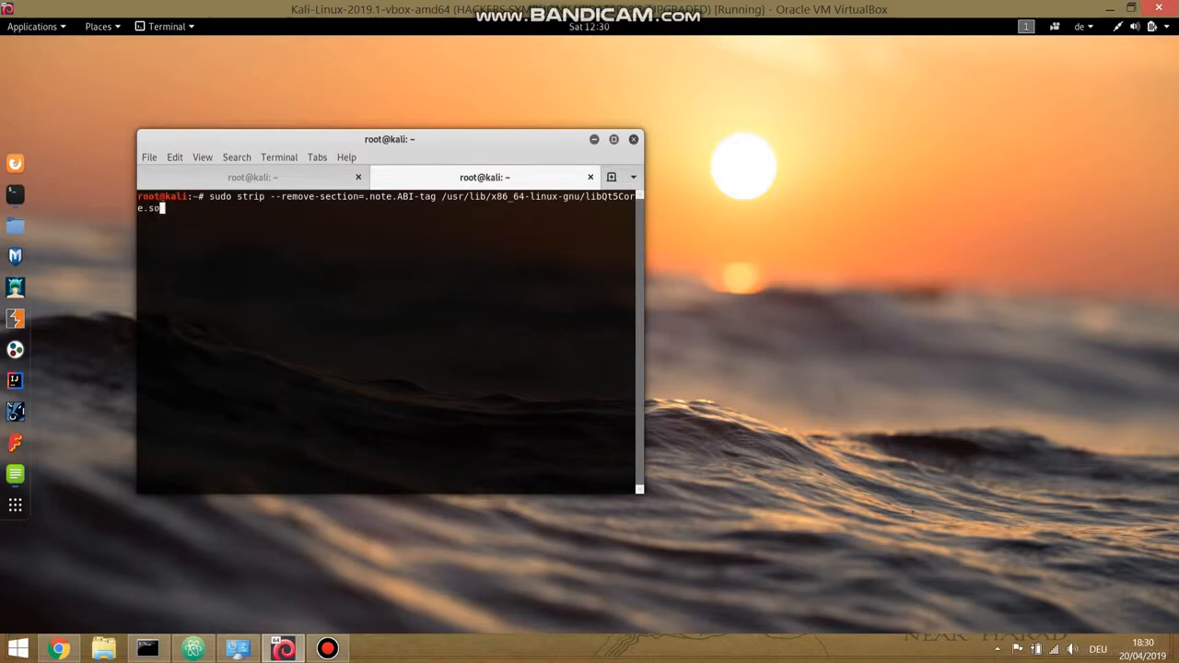
key("Return")
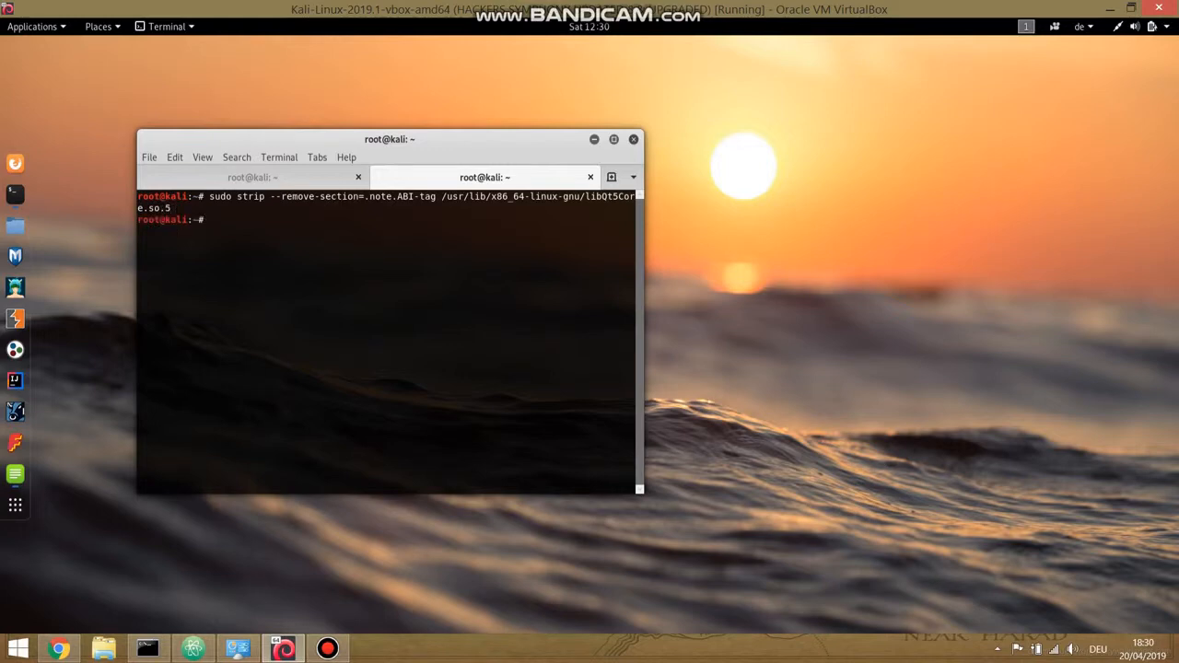
key("Up")
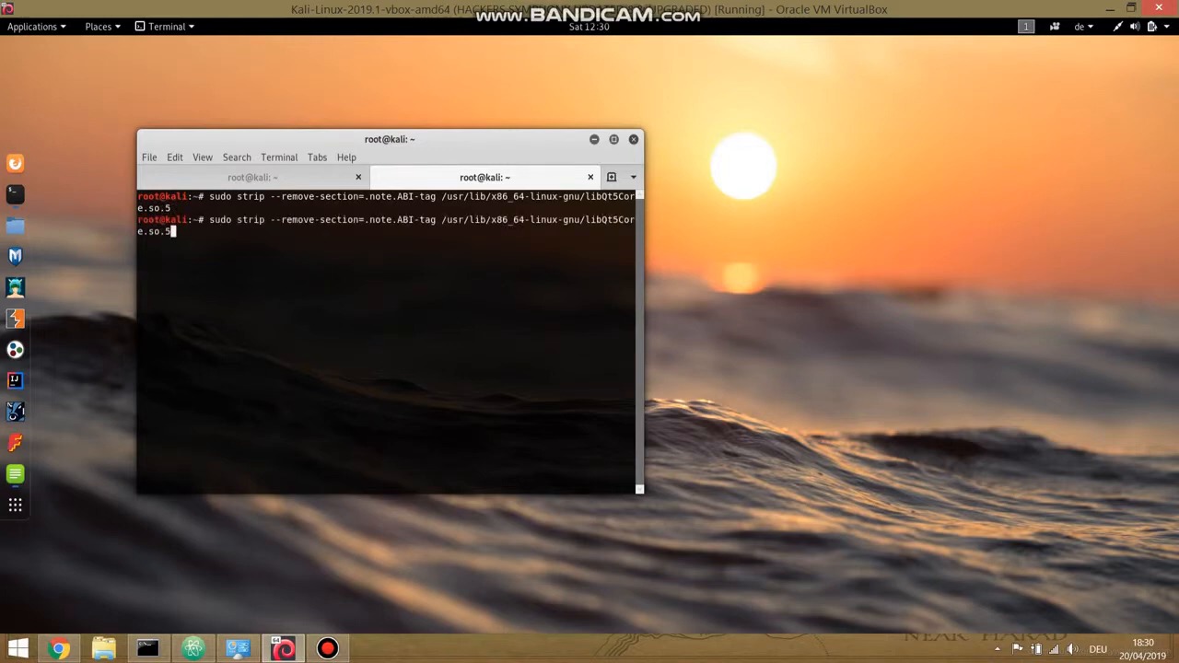
key("Return")
type("wireshark")
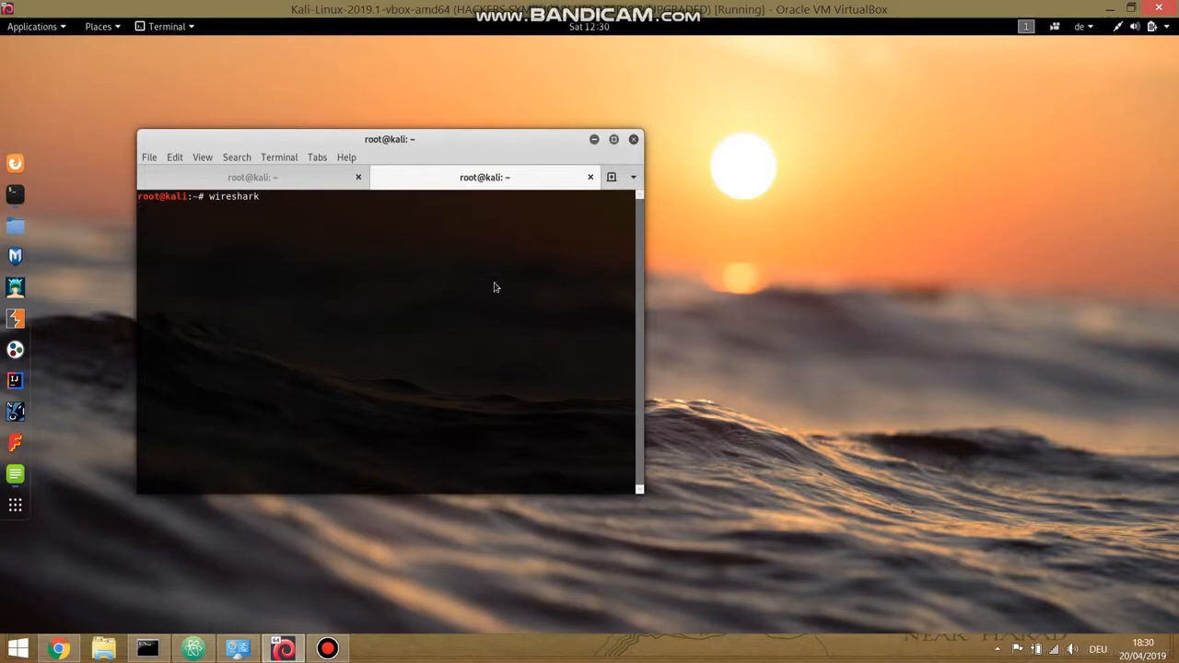
- Run wireshark, glance at the leafpad terminal tab, then return to the wireshark tab
key("Return")
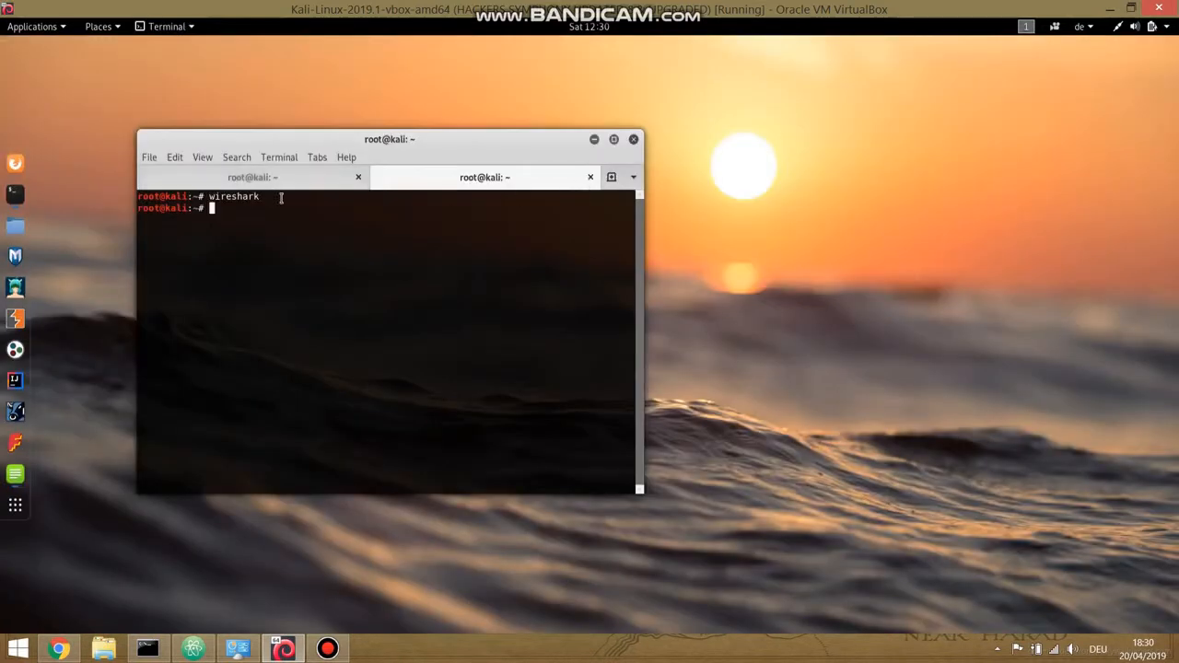
left_click(249, 176)
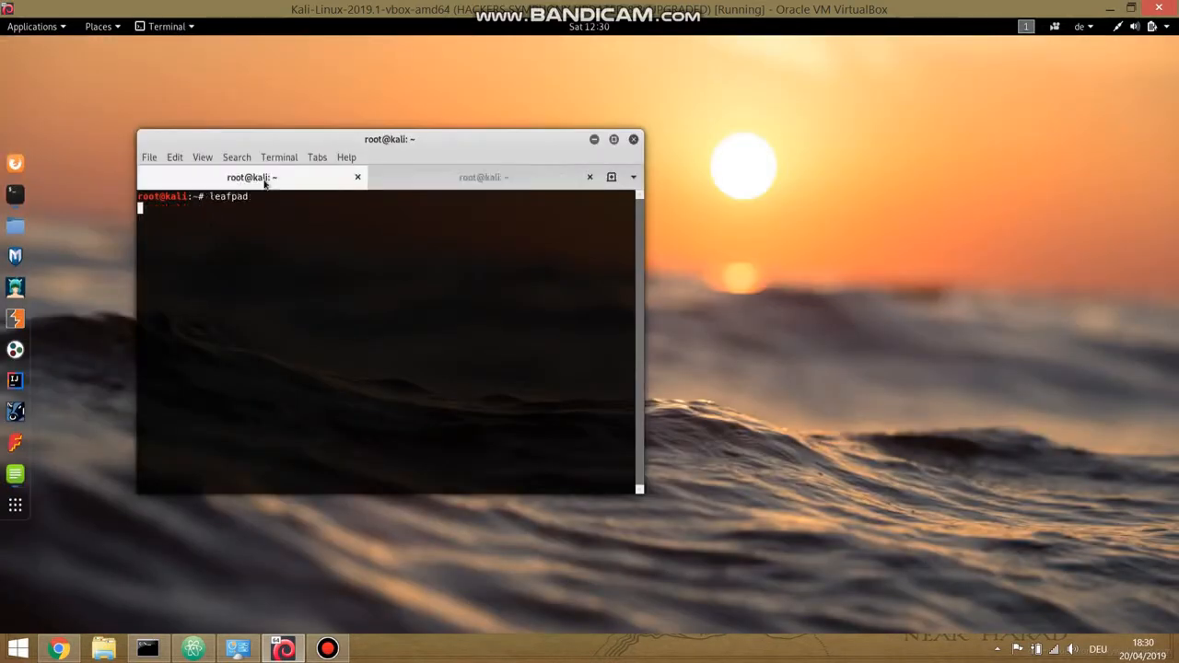
left_click(482, 176)
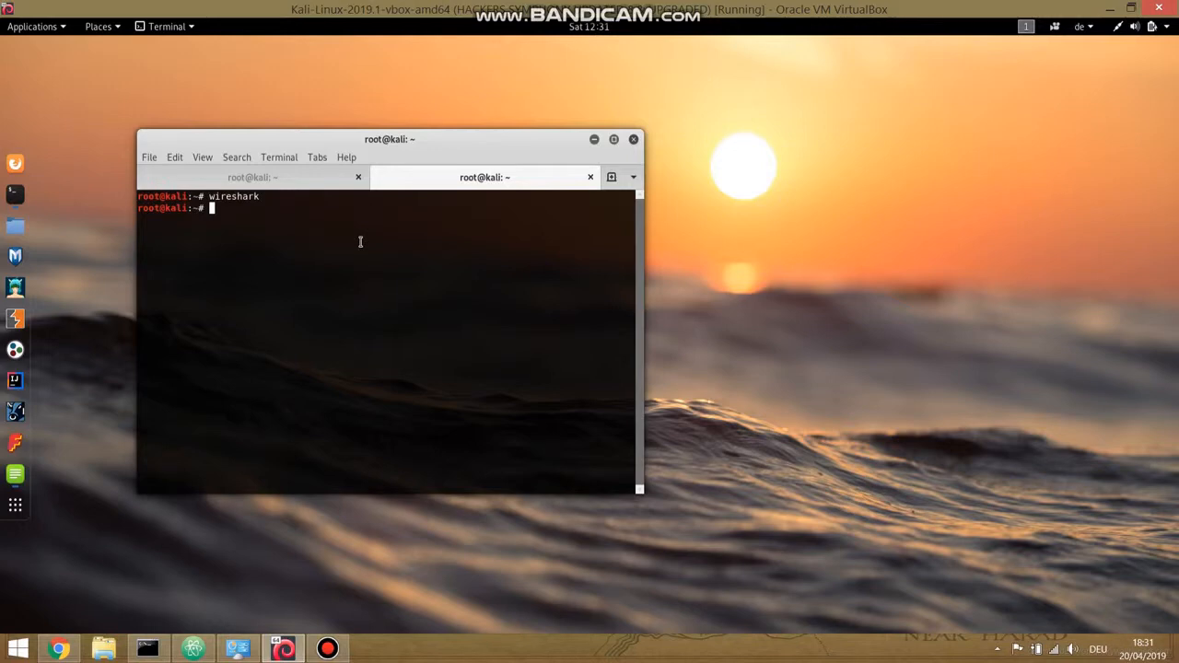
- Maximize the terminal window so it fills the screen
left_click(613, 140)
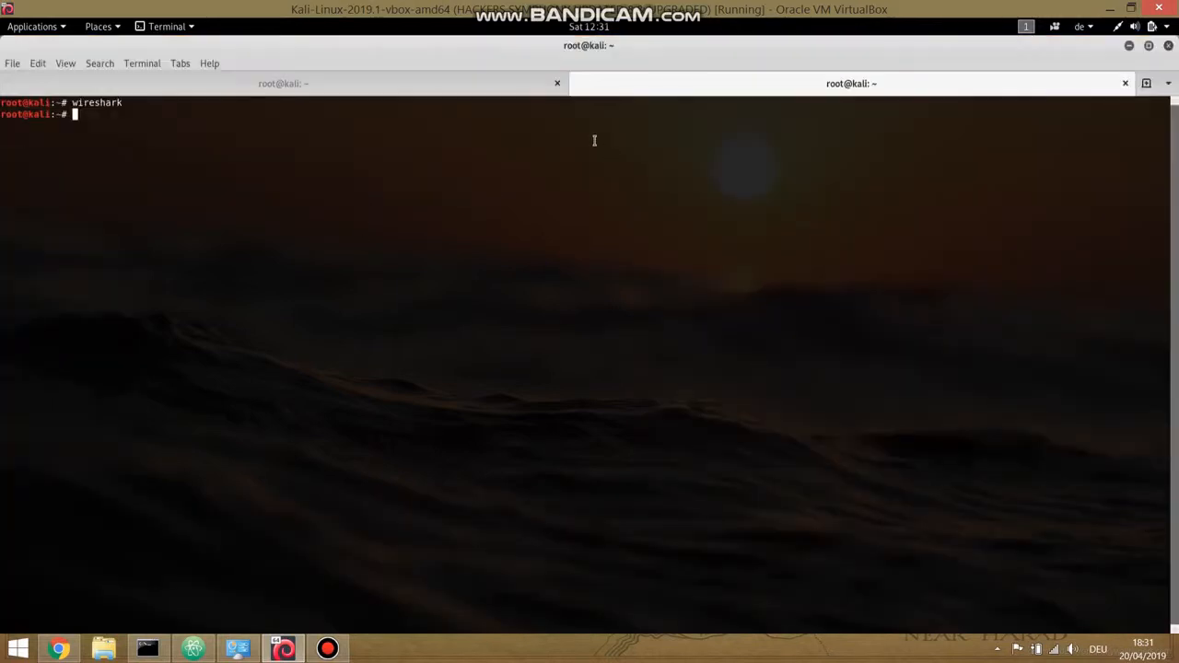
mouse_move(589, 156)
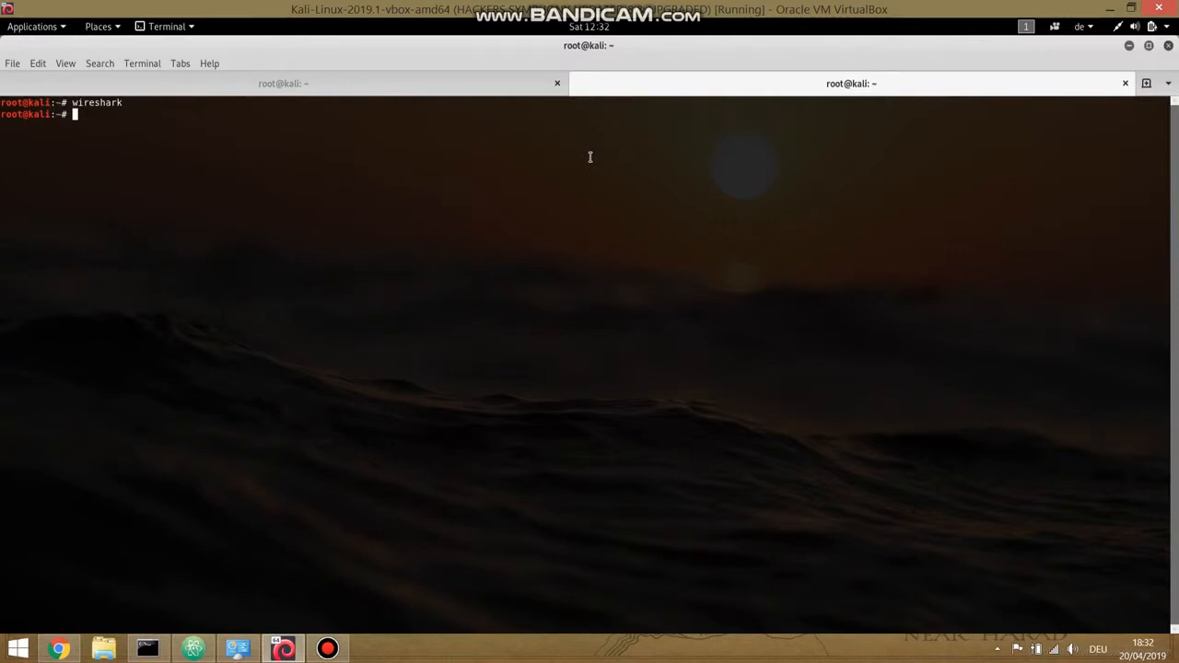
mouse_move(663, 228)
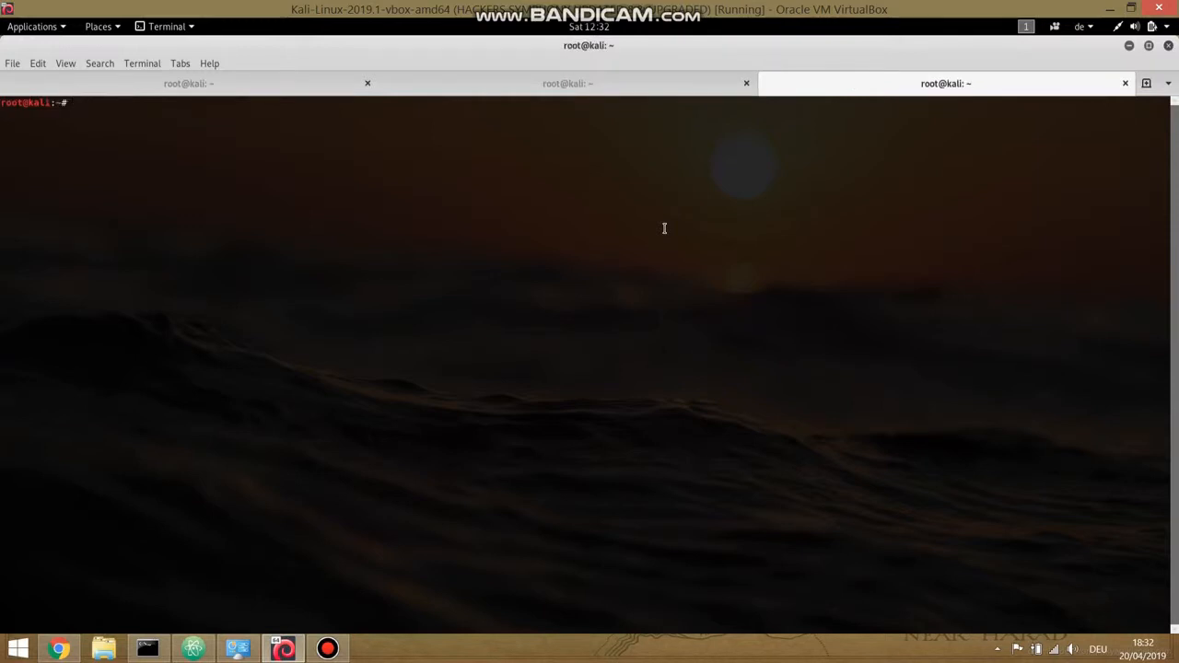
- Run ifconfig to list the eth0, lo and wlan0 interfaces and addresses
type("net")
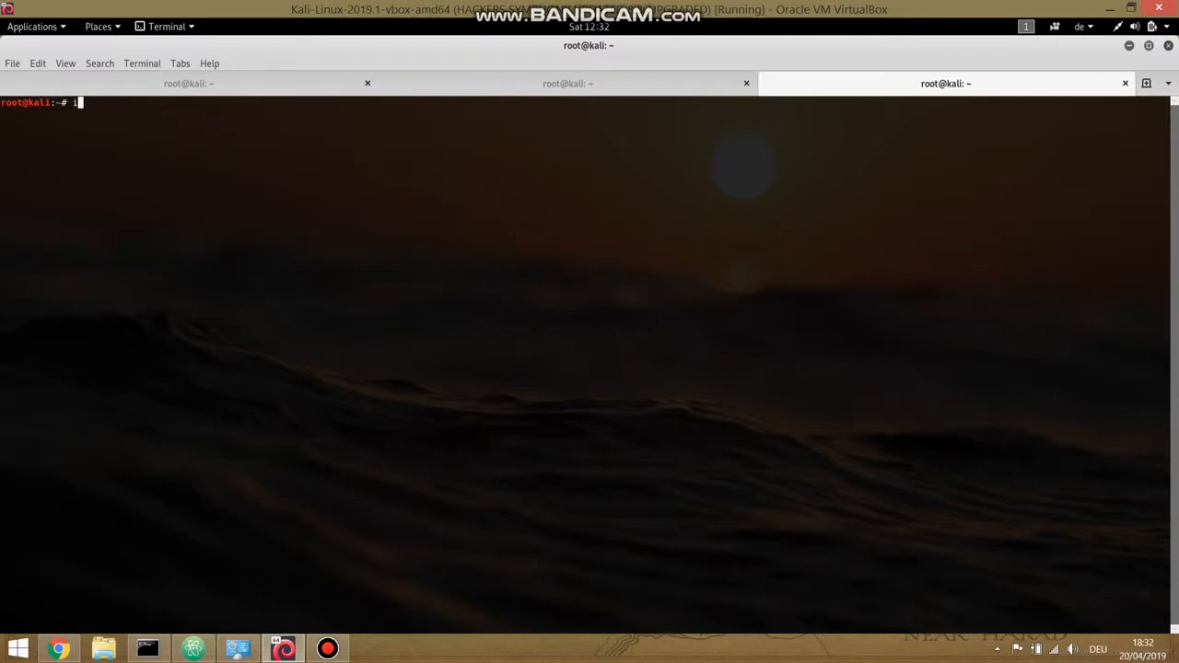
type("fco")
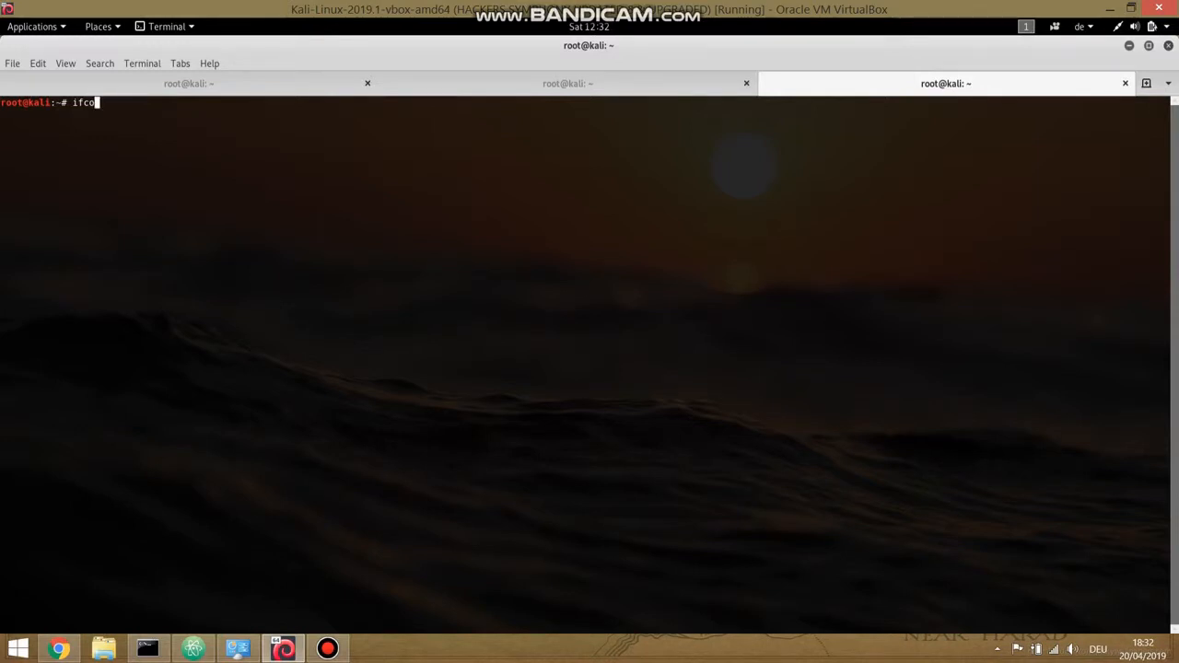
type("nfig")
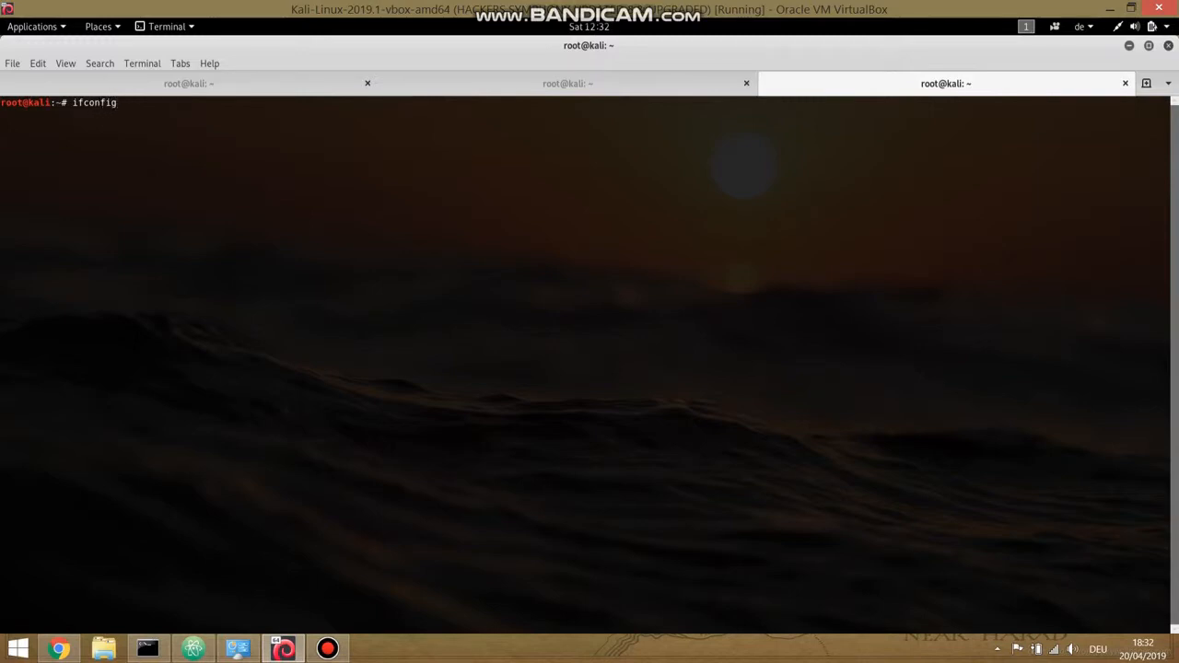
key("Return")
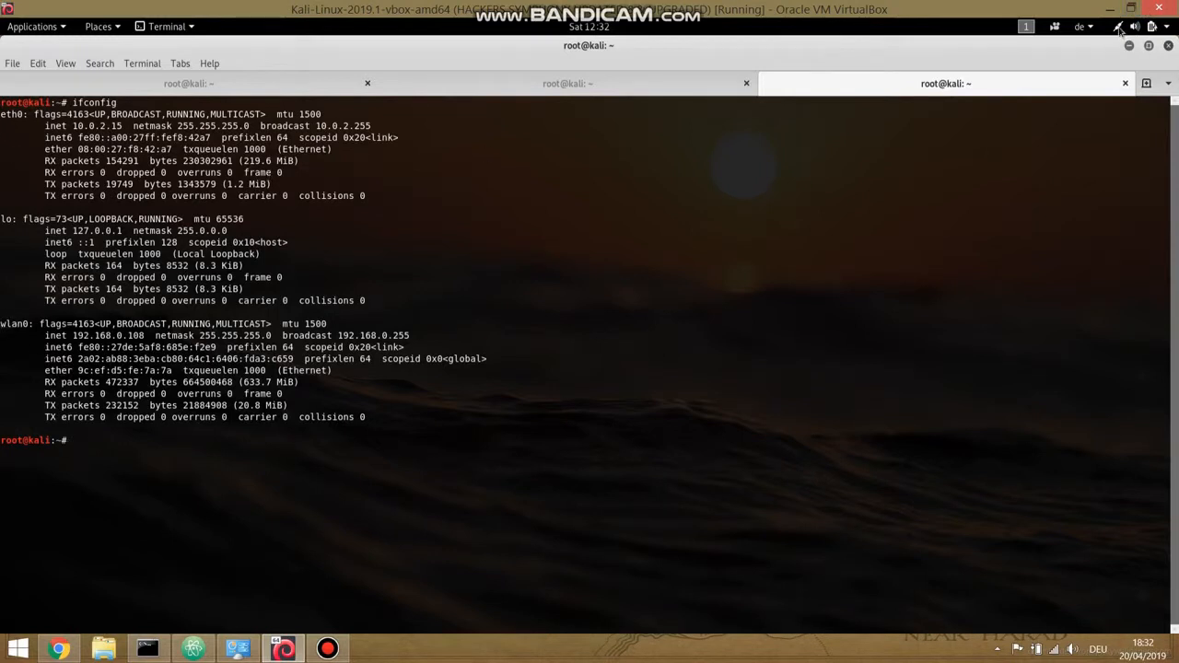
- Expand the Wi-Fi network entry in Kali's top-bar system status menu
left_click(1118, 26)
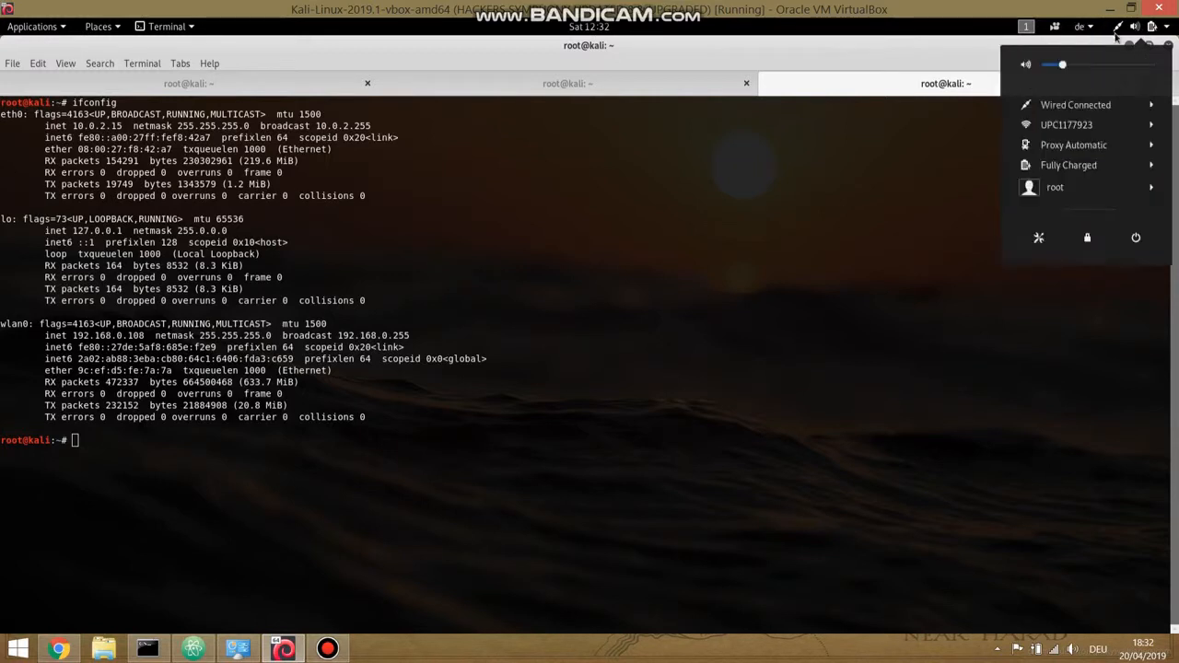
left_click(1064, 126)
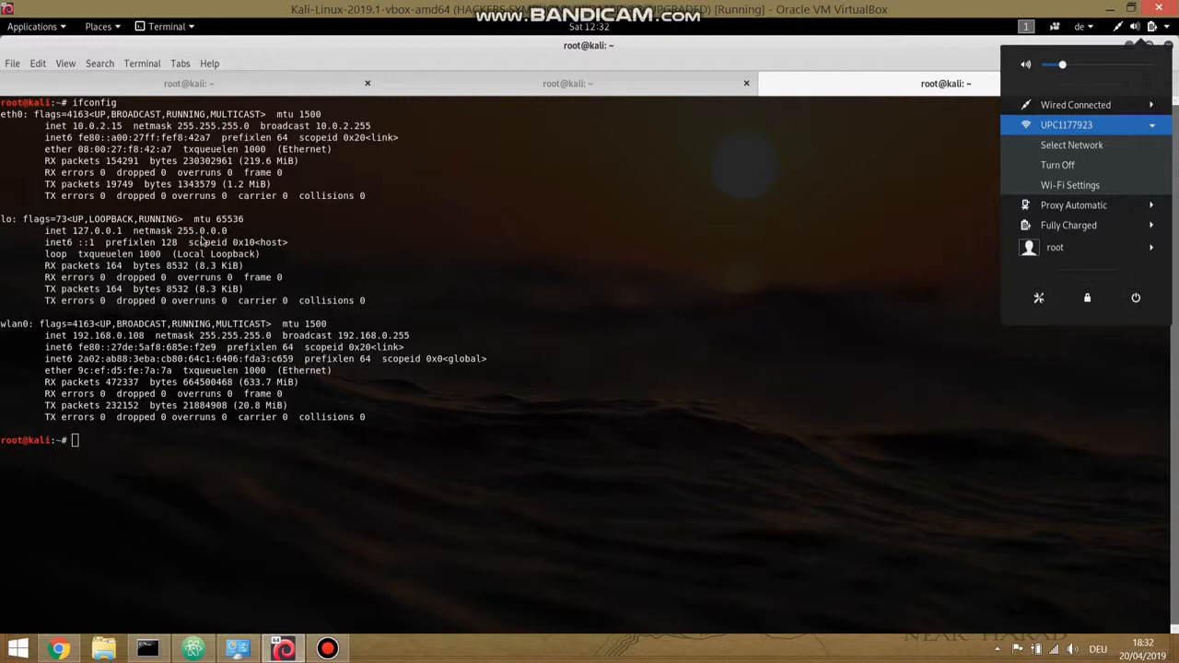
mouse_move(297, 256)
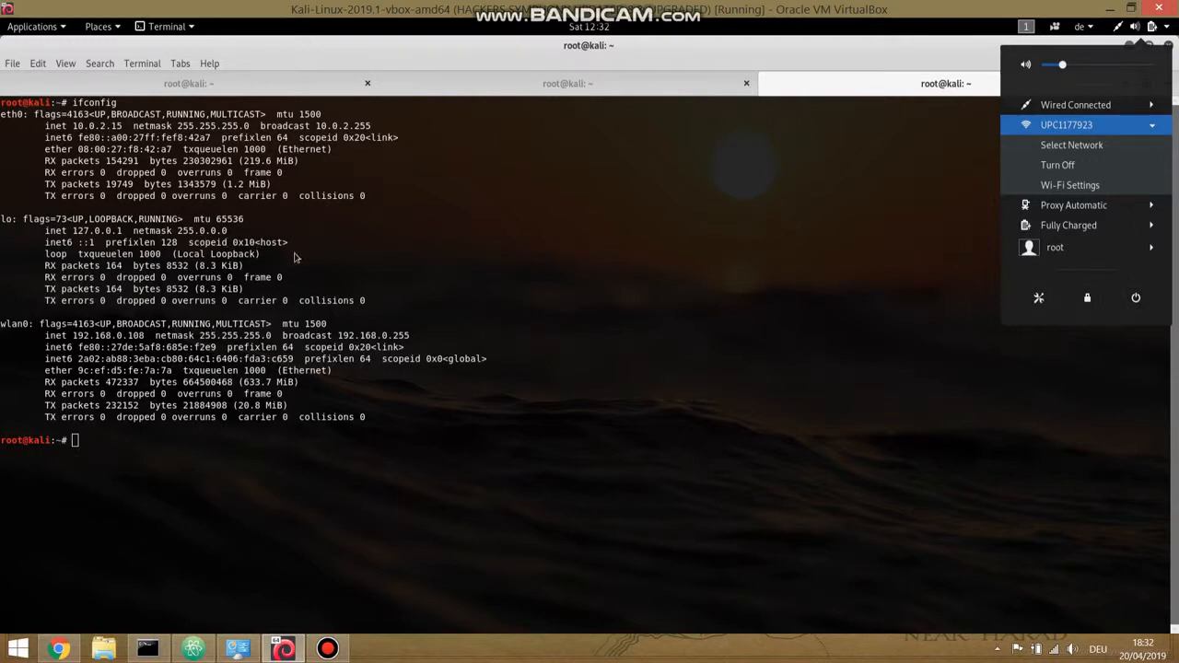
mouse_move(317, 255)
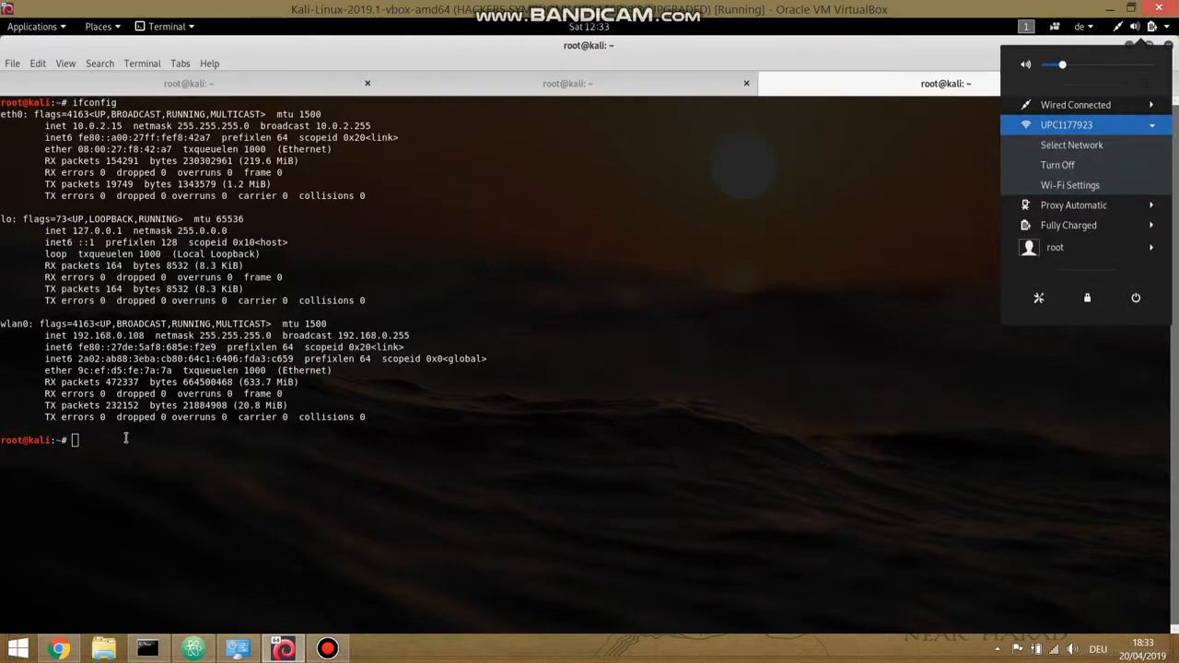
- Run netdiscover -r 192.168.0.108 -i wlan0 to discover hosts and their MAC vendors
type("ne")
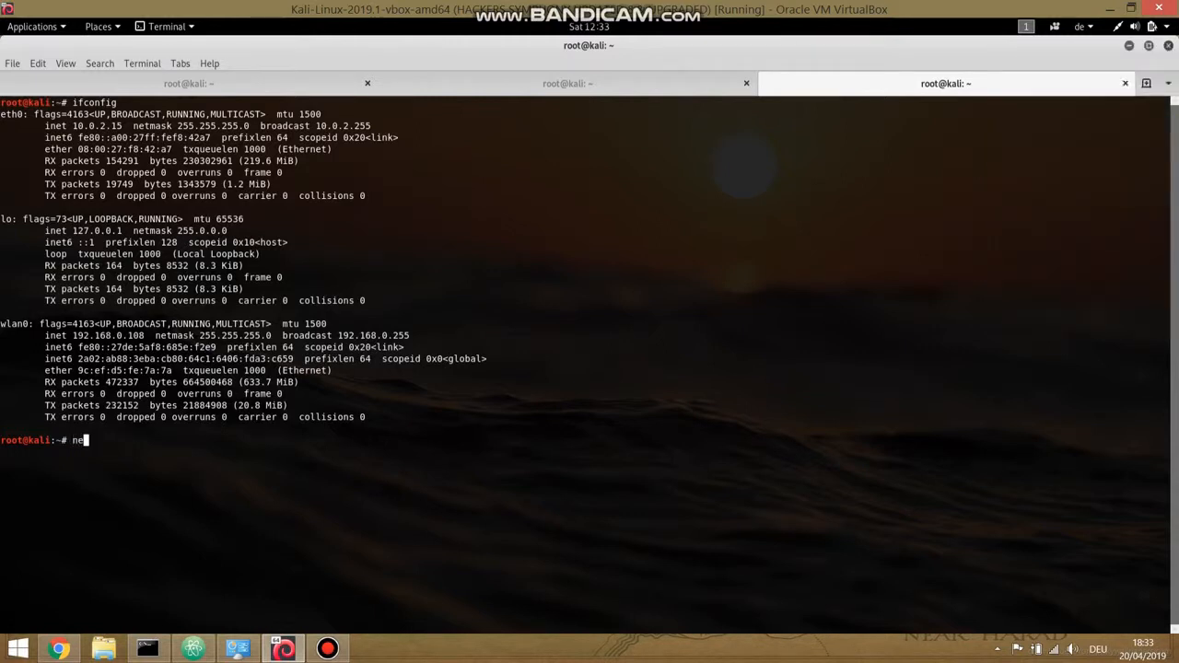
type("tdisco")
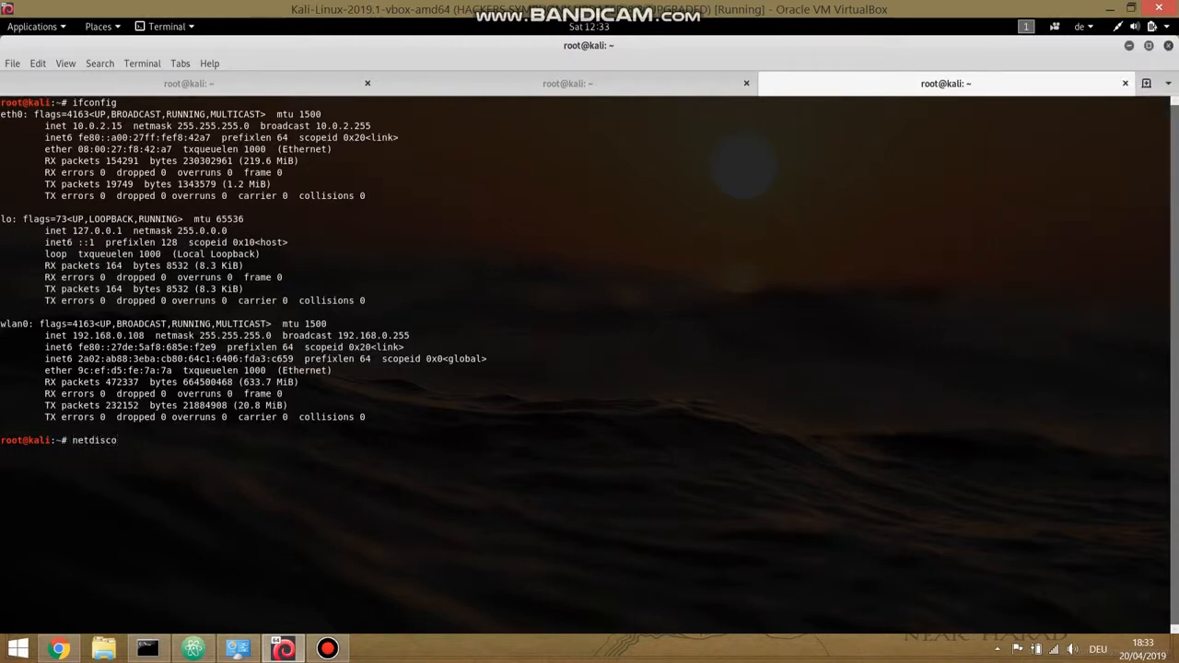
type("ver")
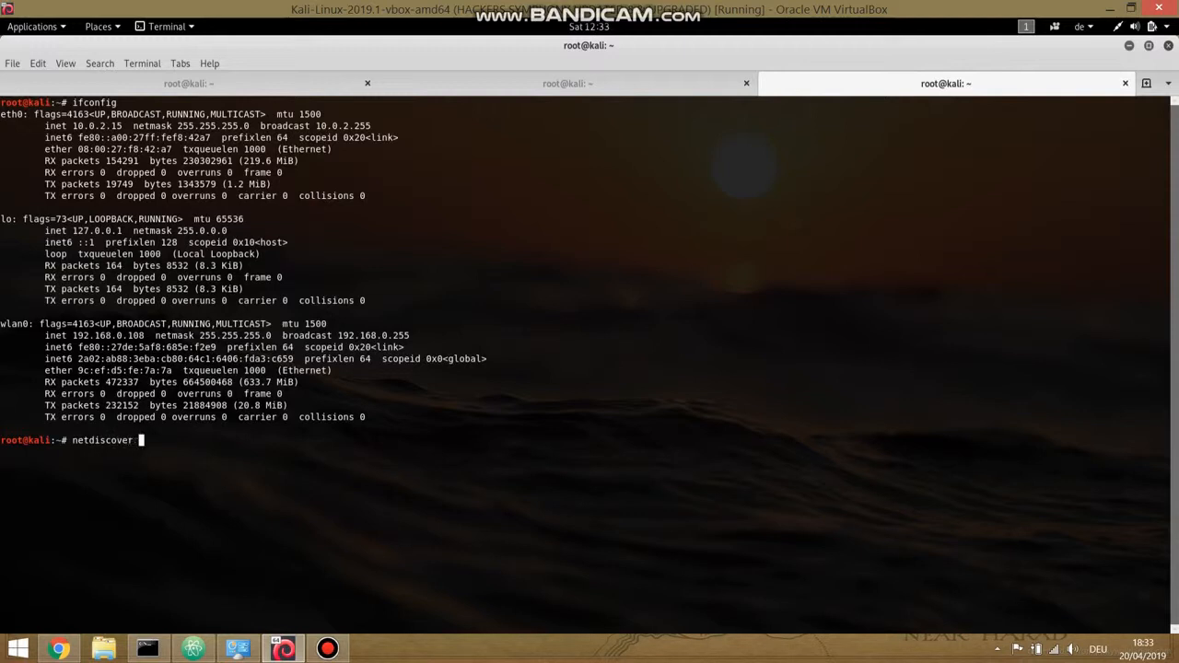
type("-r")
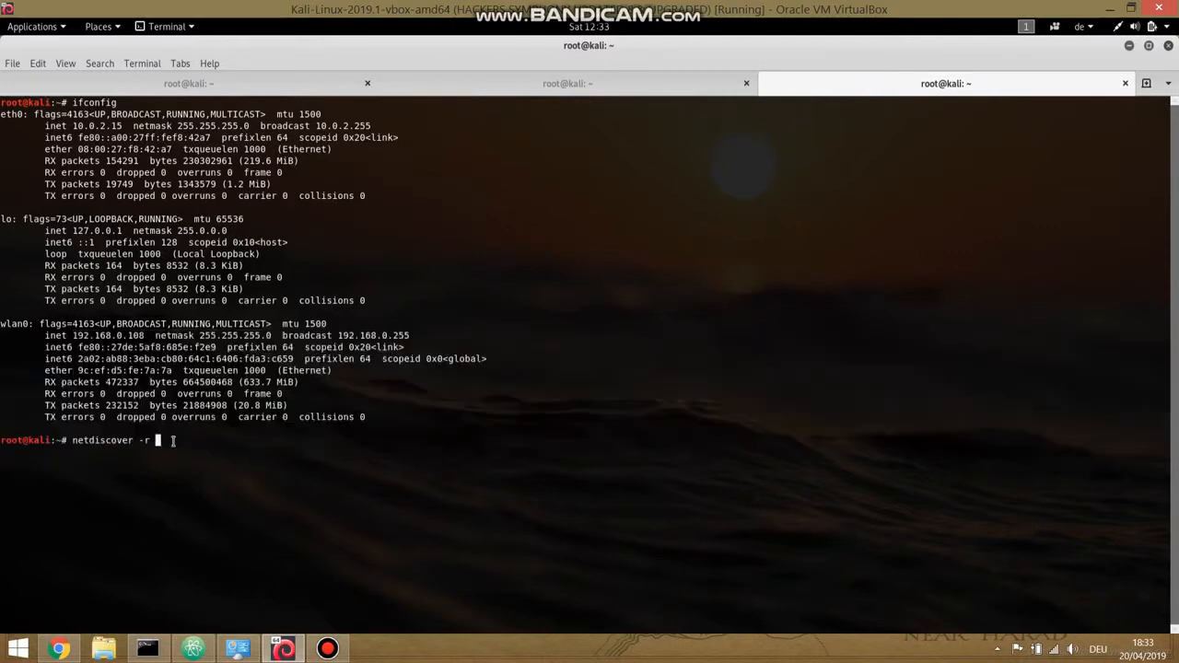
type("192.168.0.108")
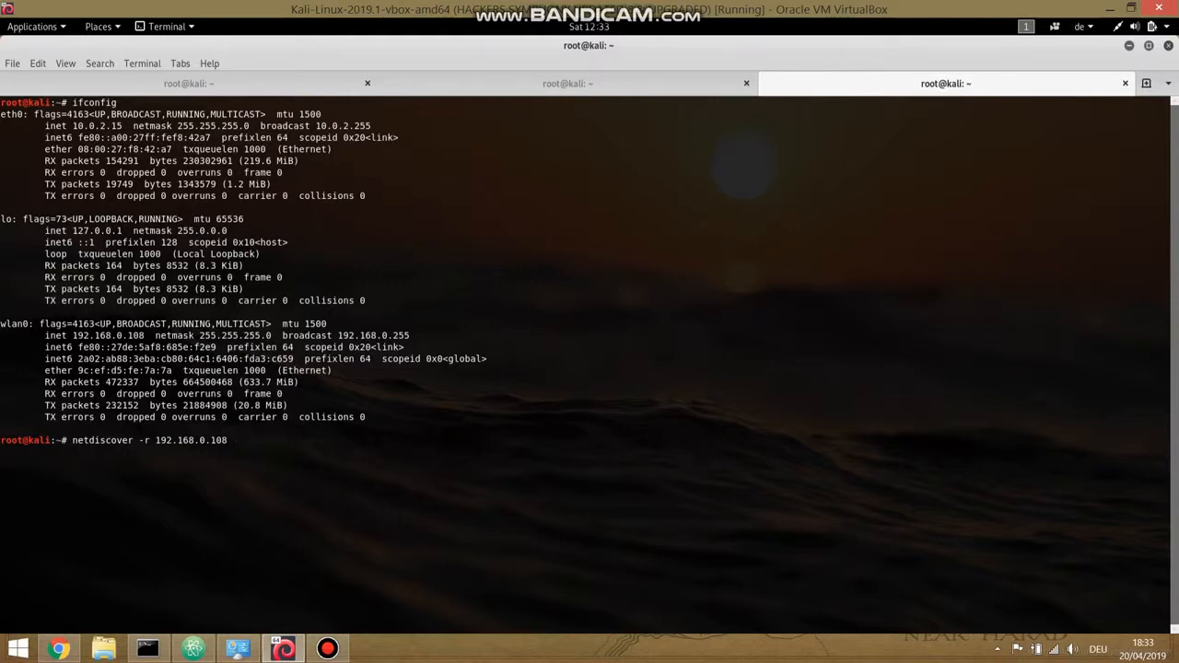
type("-")
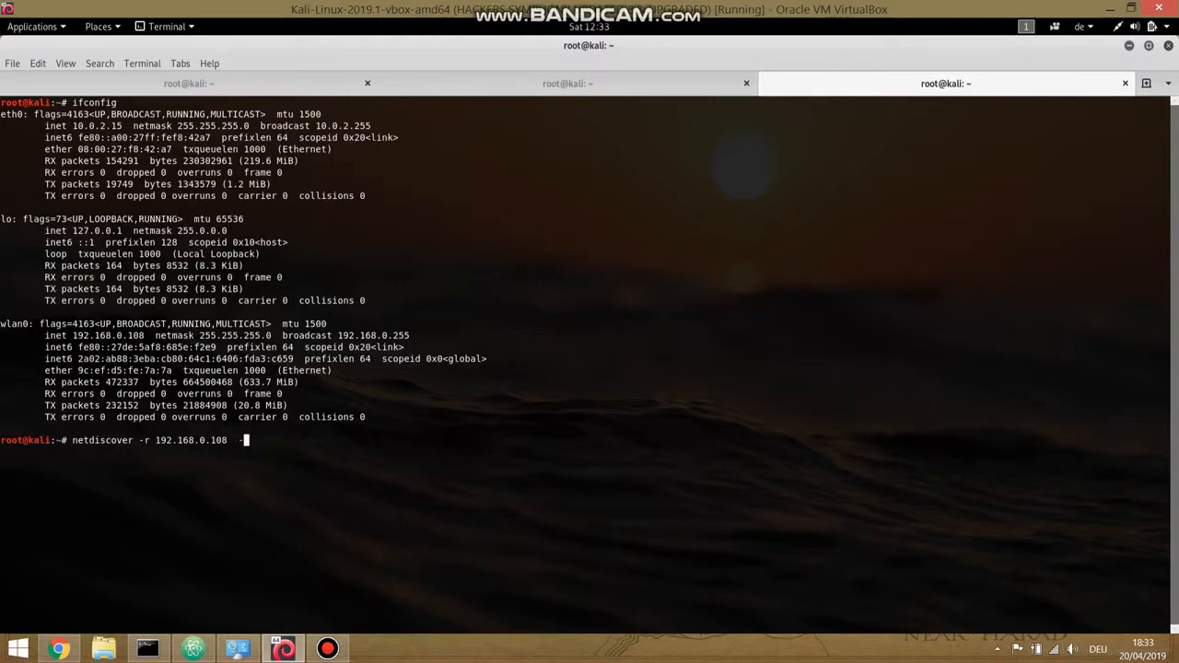
type("i wl")
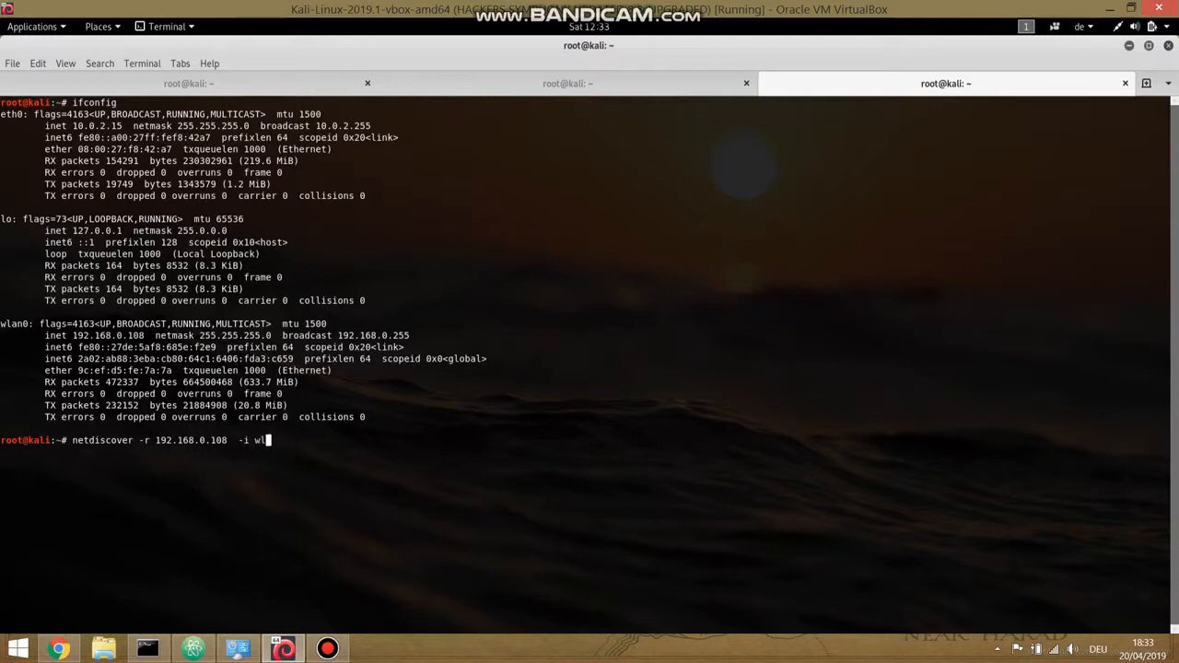
key("Return")
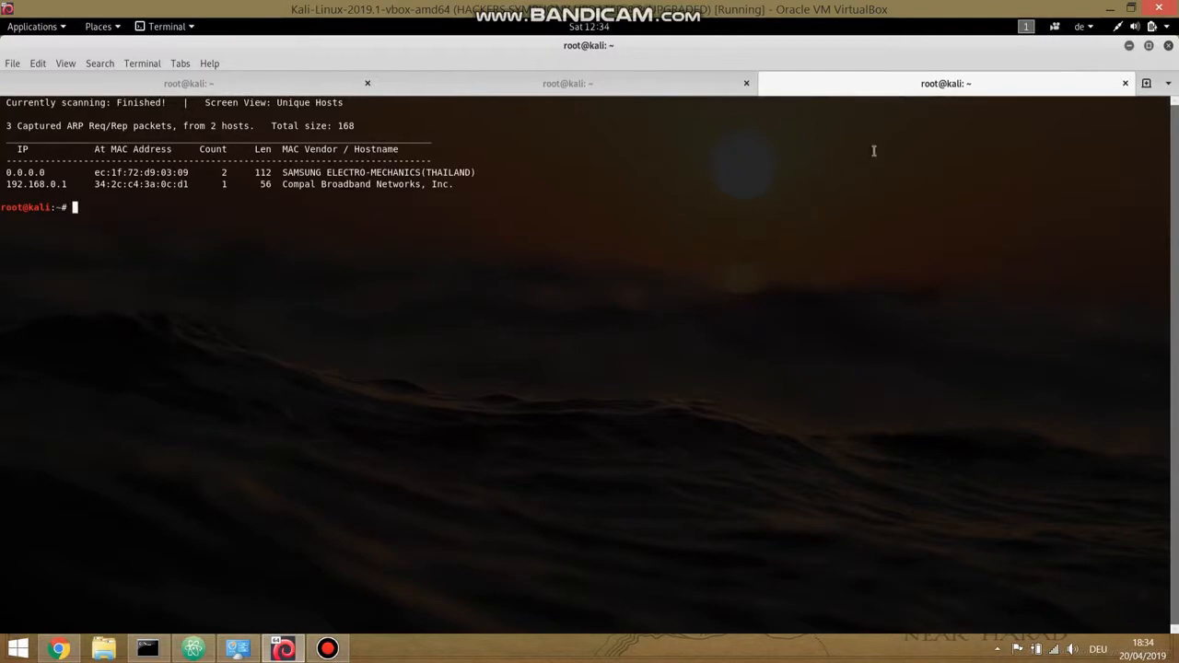
- Launch Wireshark from the second terminal session, starting a live eth0 capture
left_click(567, 83)
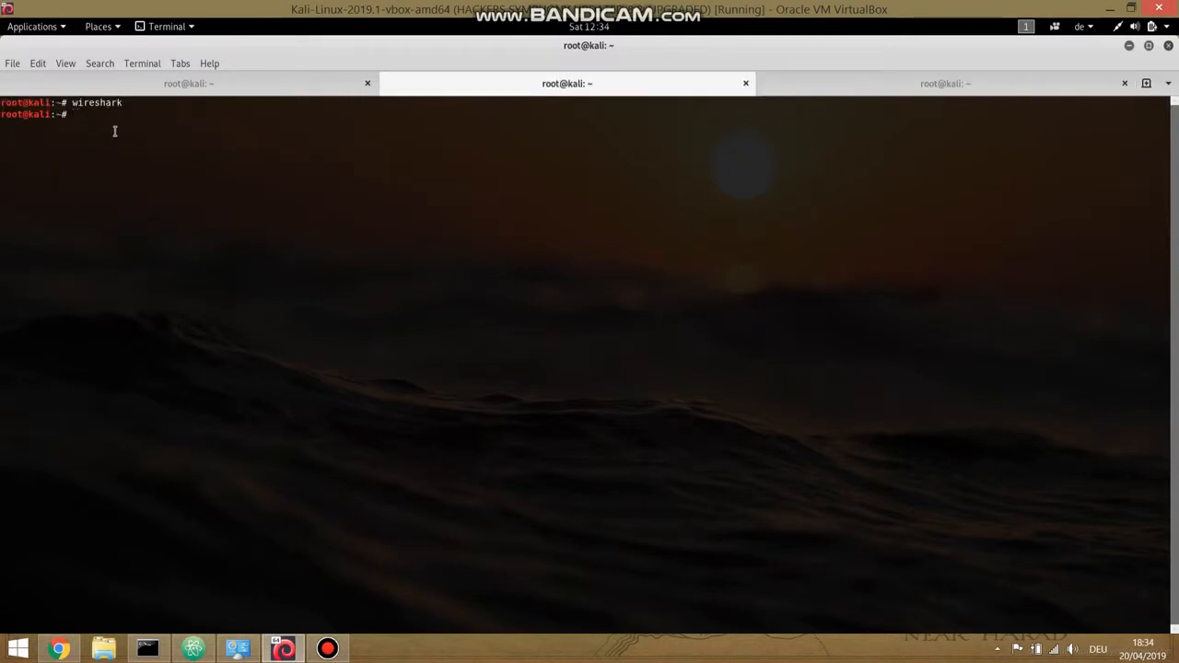
type("wireshark")
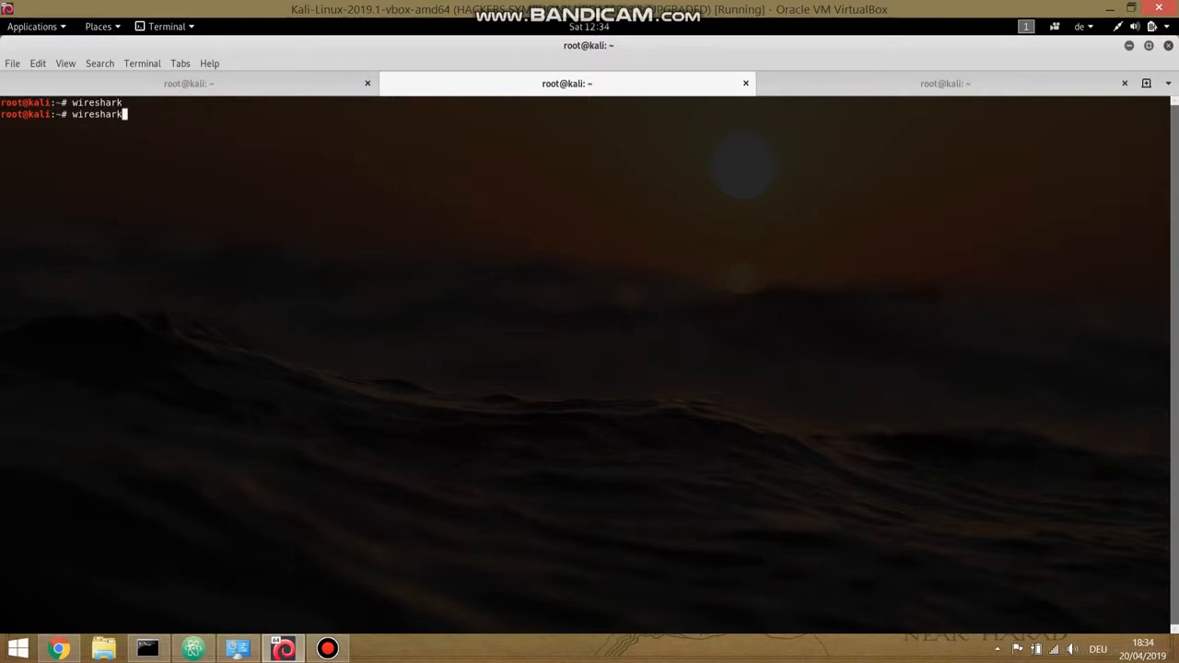
key("Return")
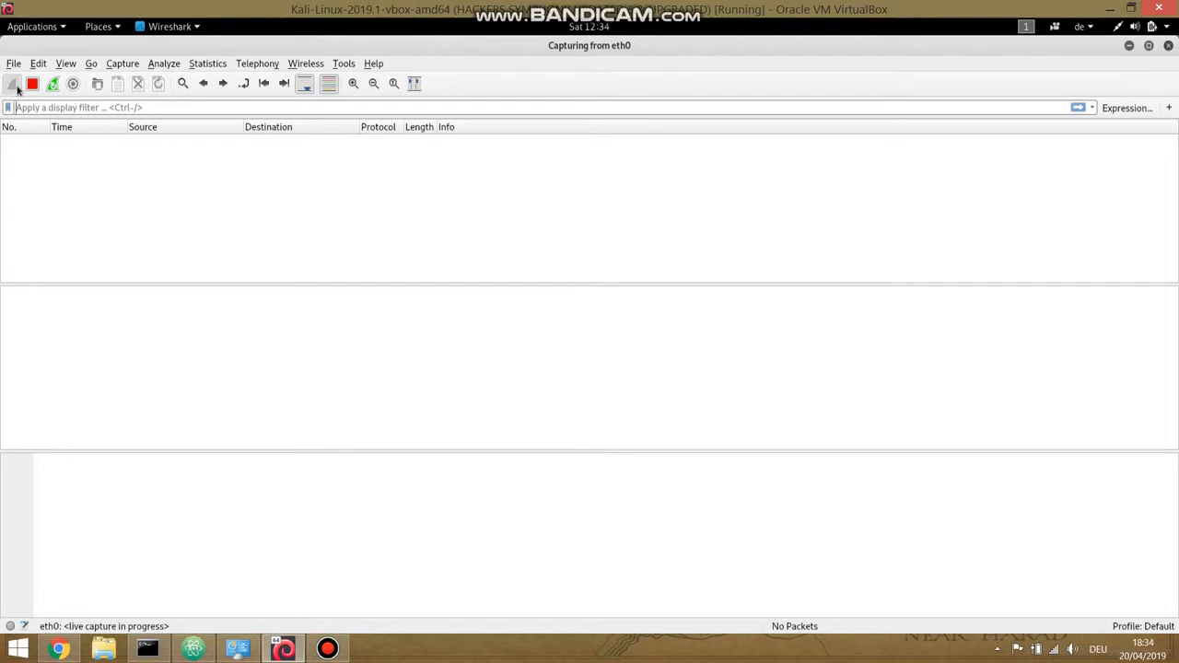
- End the empty eth0 capture, select wlan0 in the interface list, and check the network status menu
left_click(32, 85)
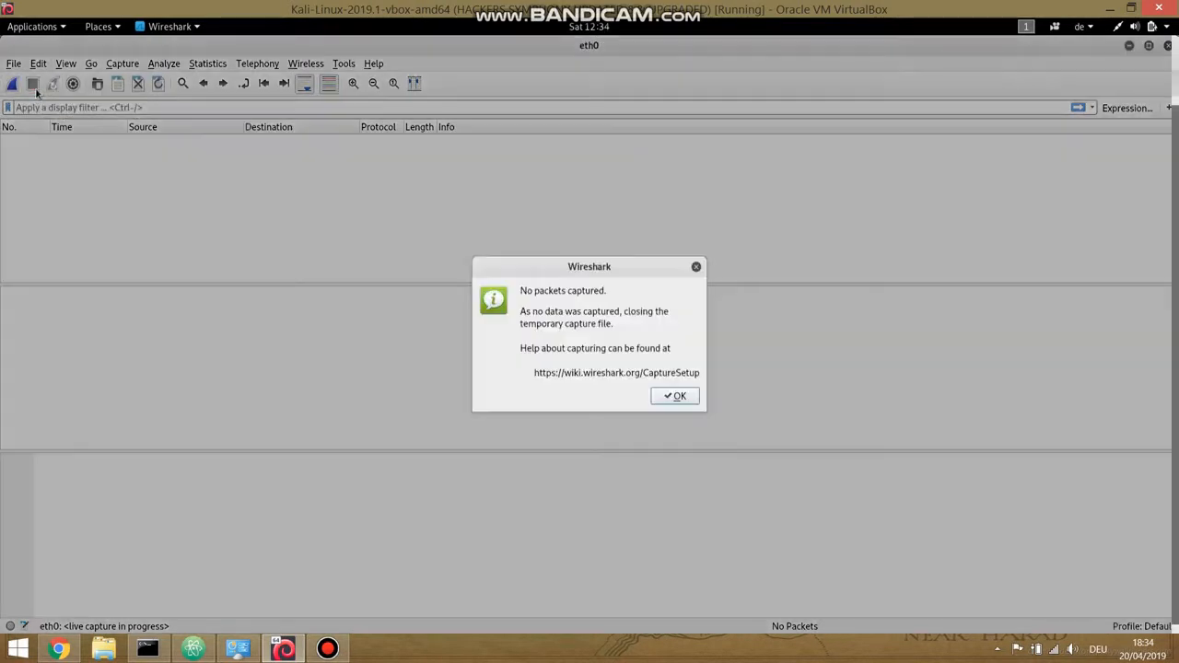
left_click(674, 394)
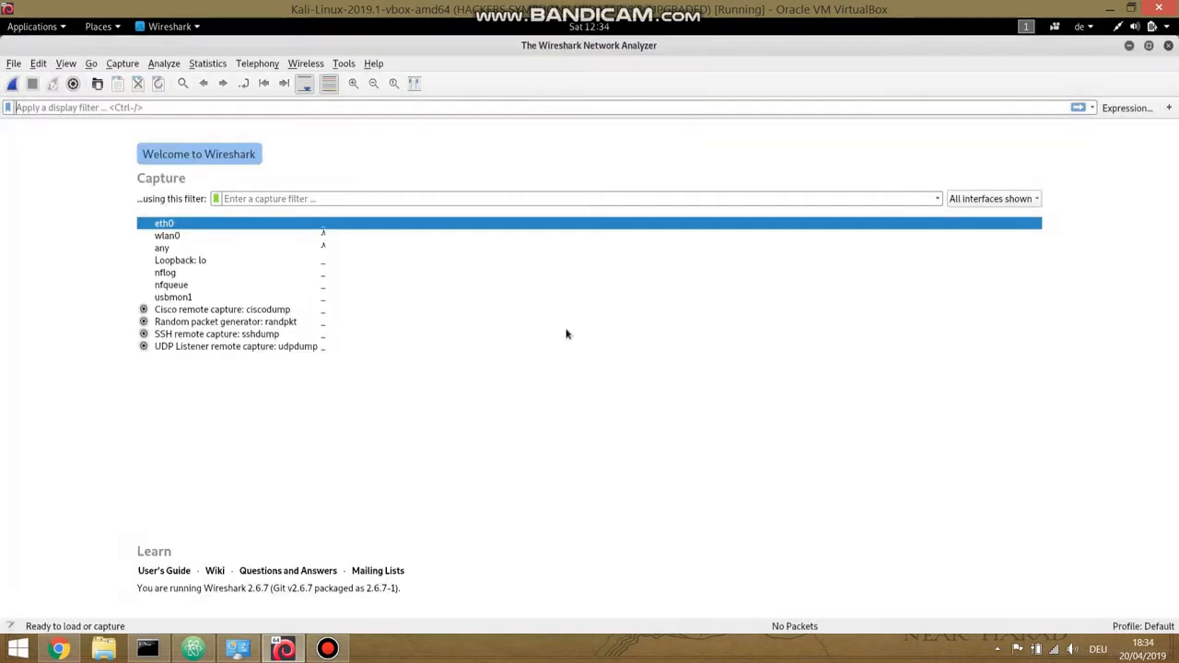
left_click(166, 236)
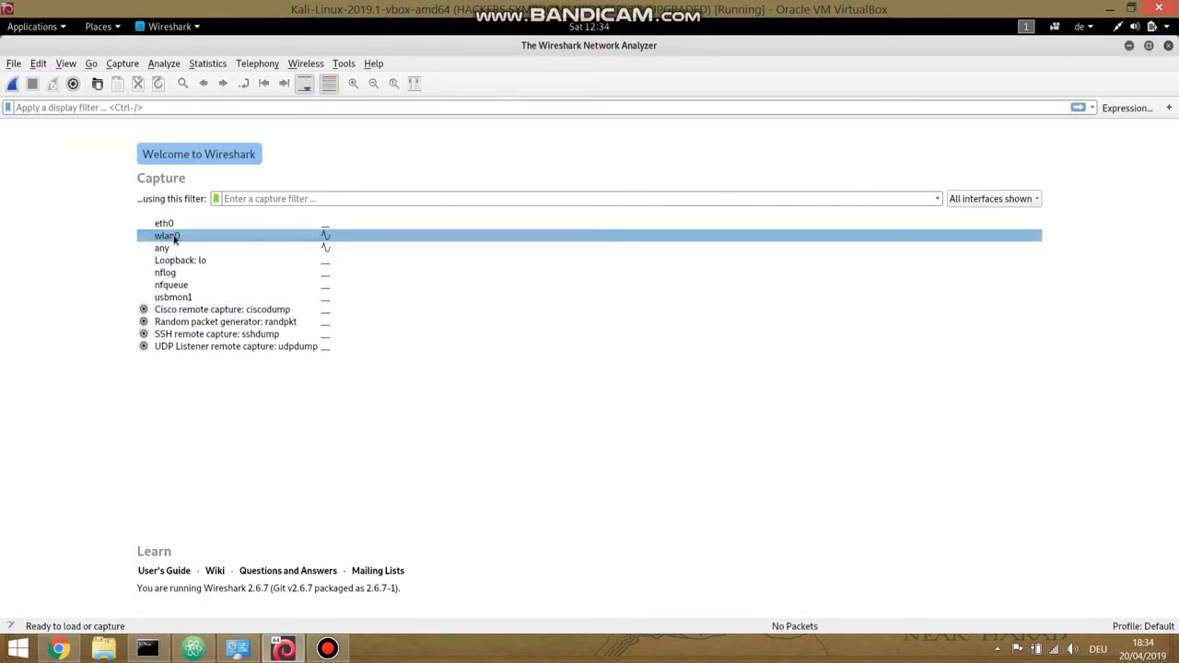
left_click(162, 247)
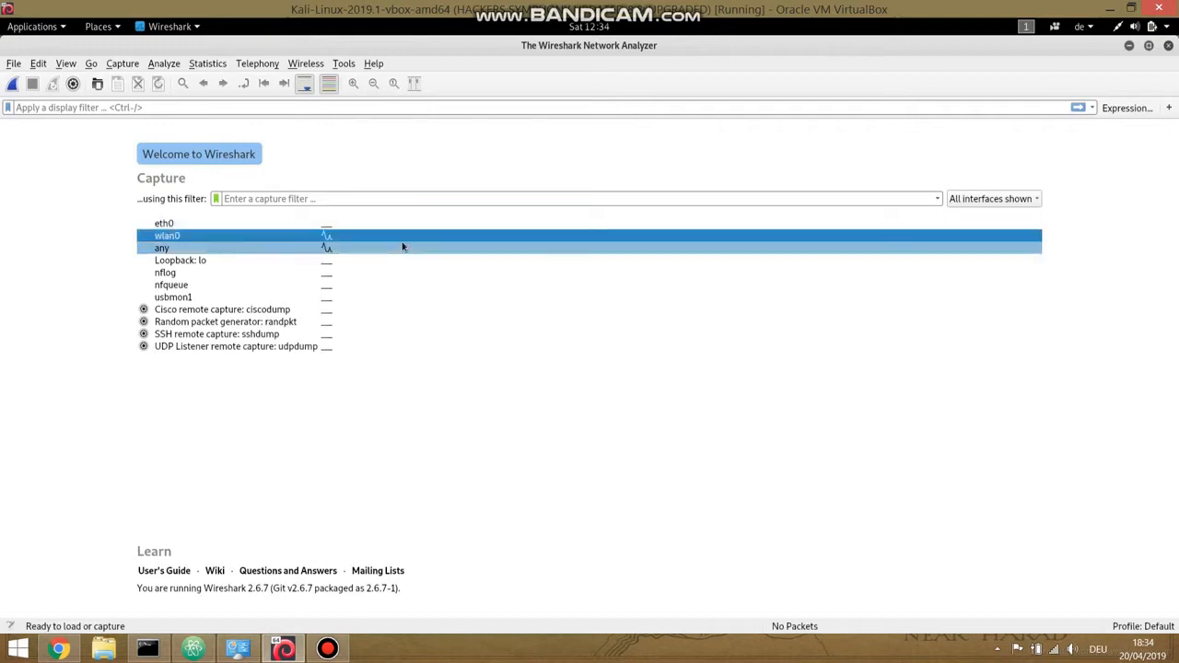
left_click(1120, 25)
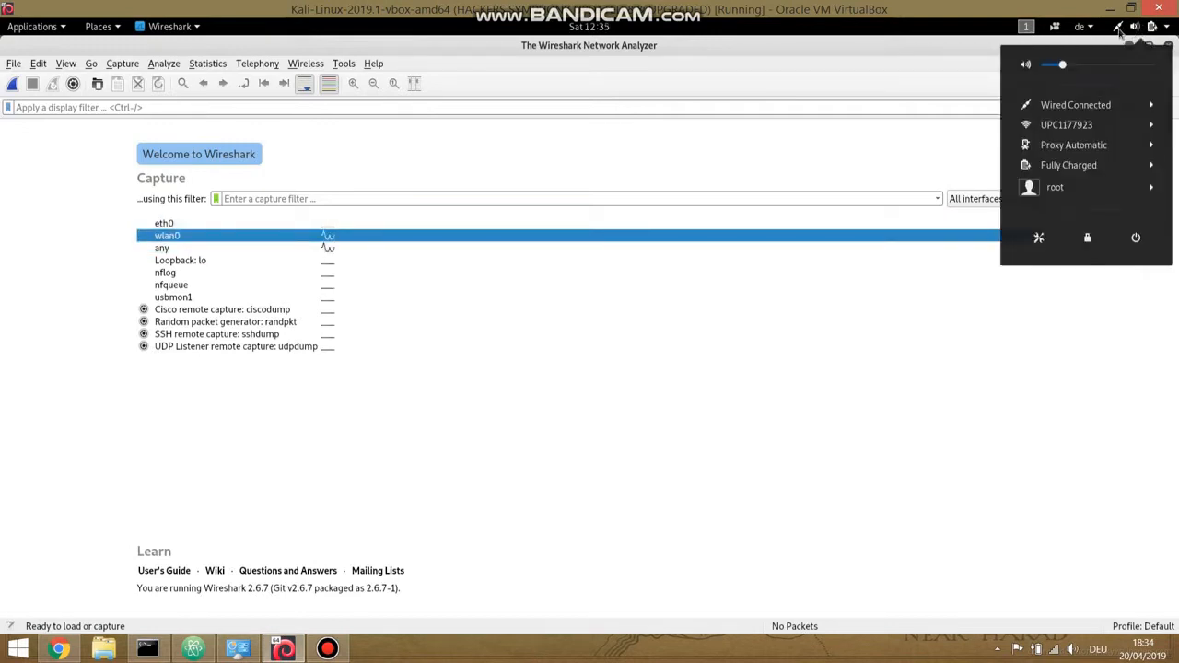
mouse_move(777, 243)
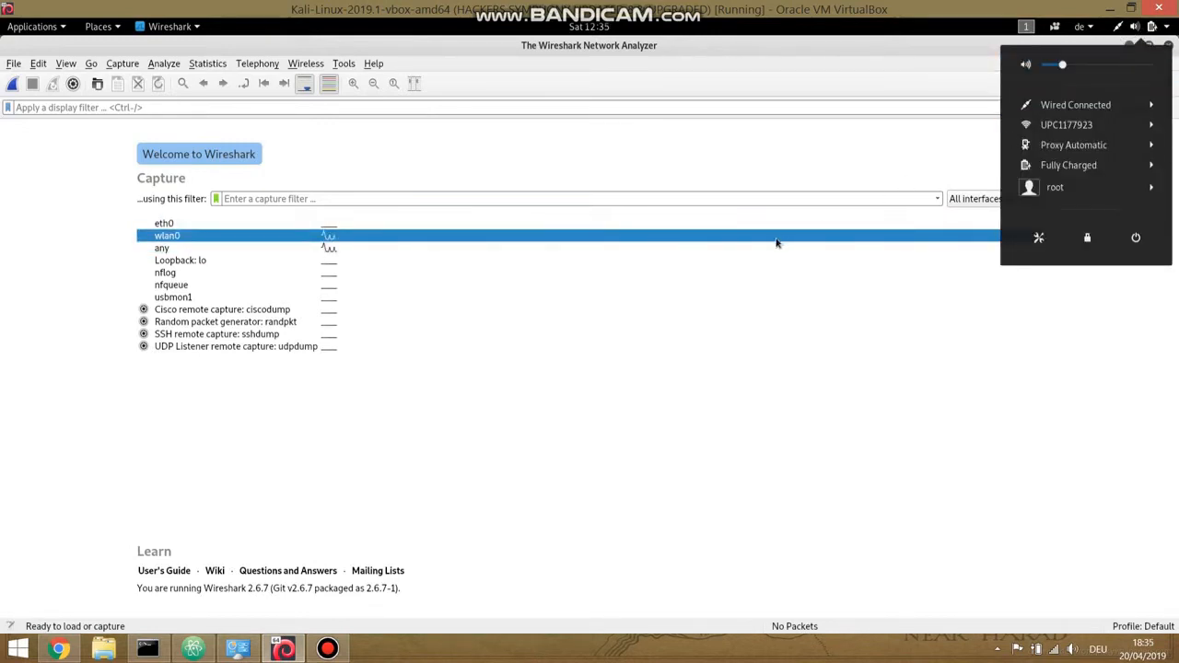
mouse_move(332, 154)
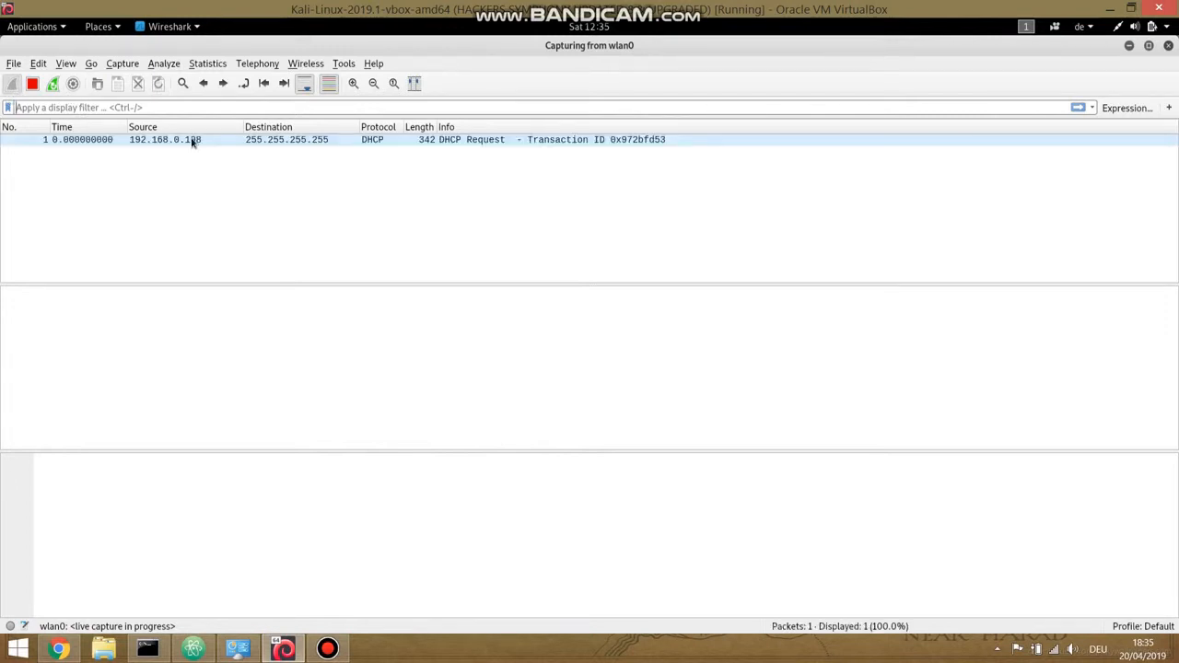
mouse_move(281, 170)
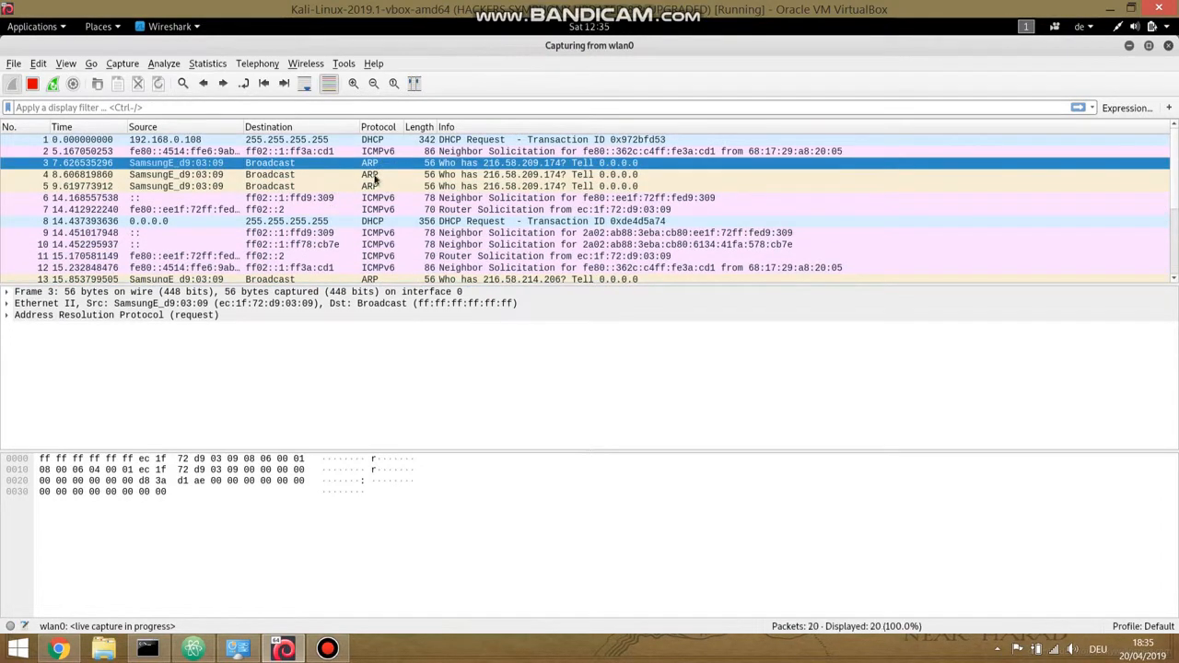
mouse_move(339, 169)
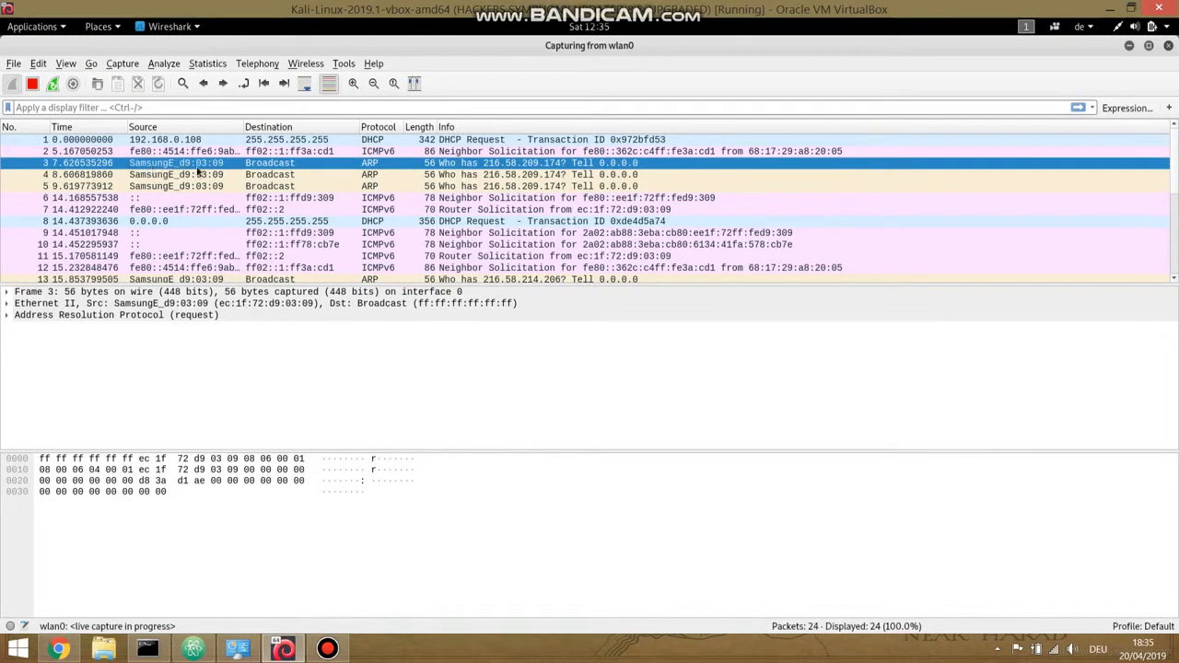
mouse_move(513, 153)
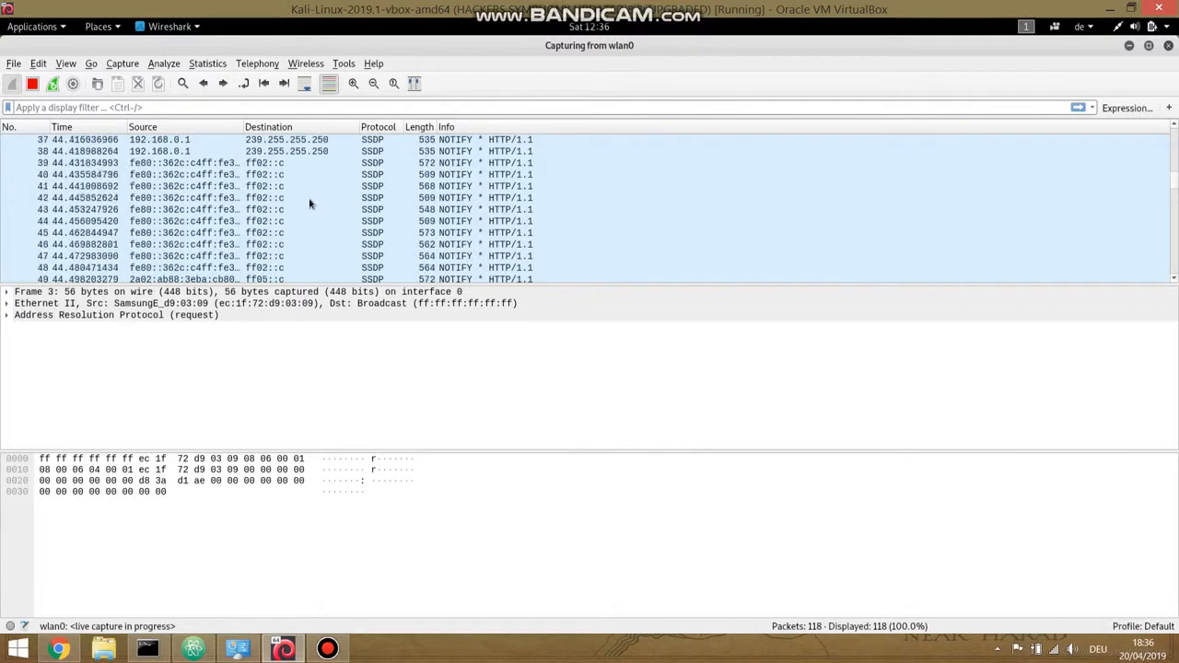
- Scroll the wlan0 packet list as DHCP, ARP, ICMPv6 and SSDP packets arrive
scroll("down", 3)
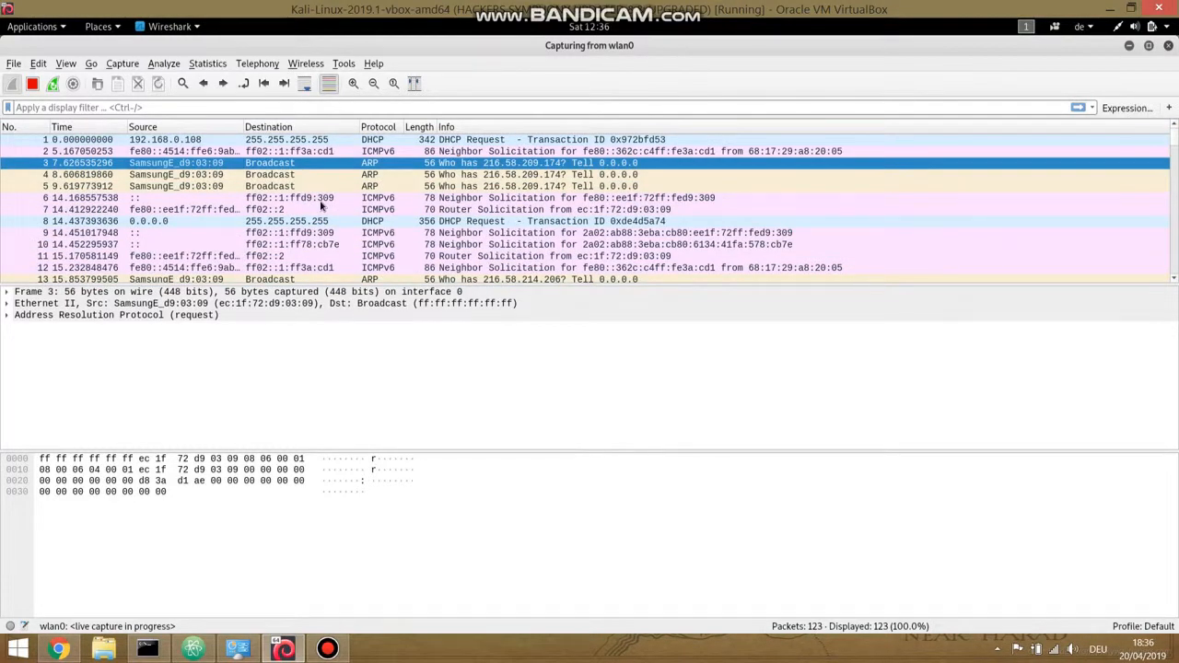
scroll("down", 3)
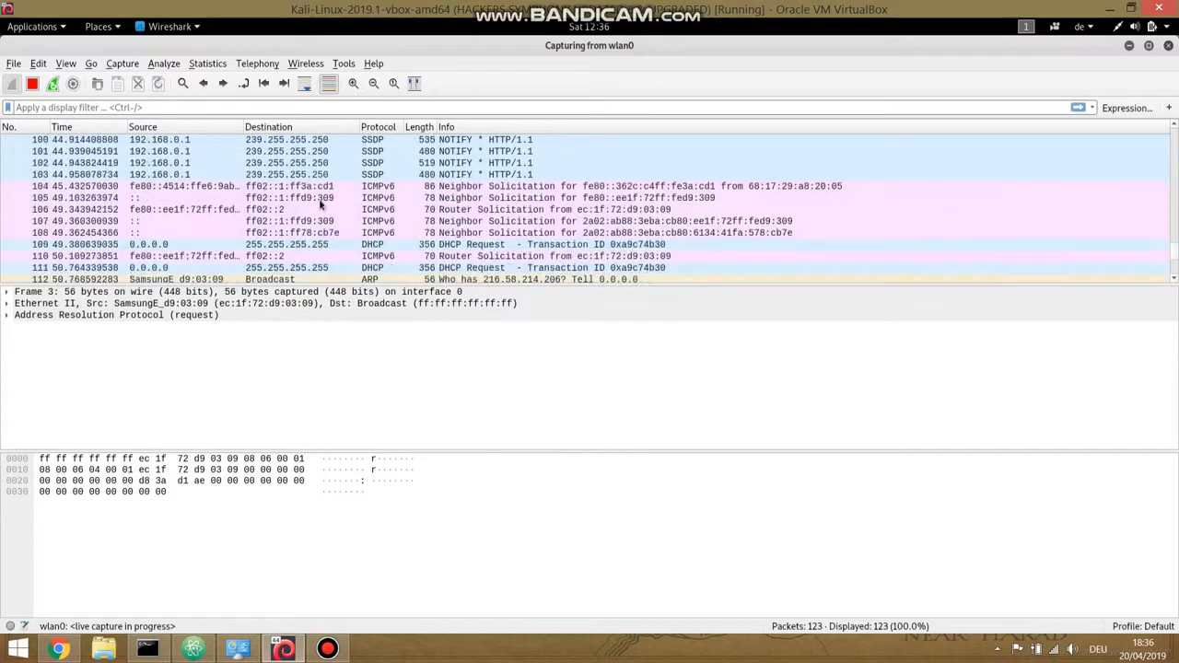